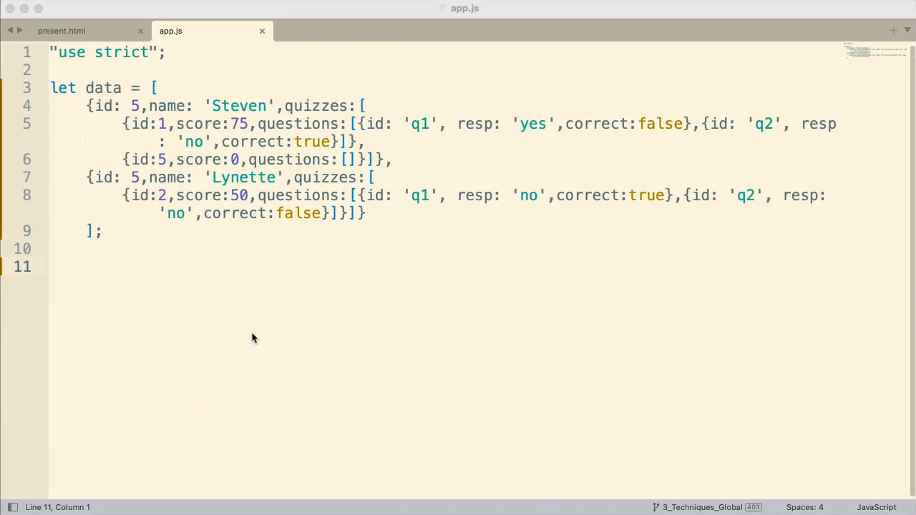
mouse_move(172, 178)
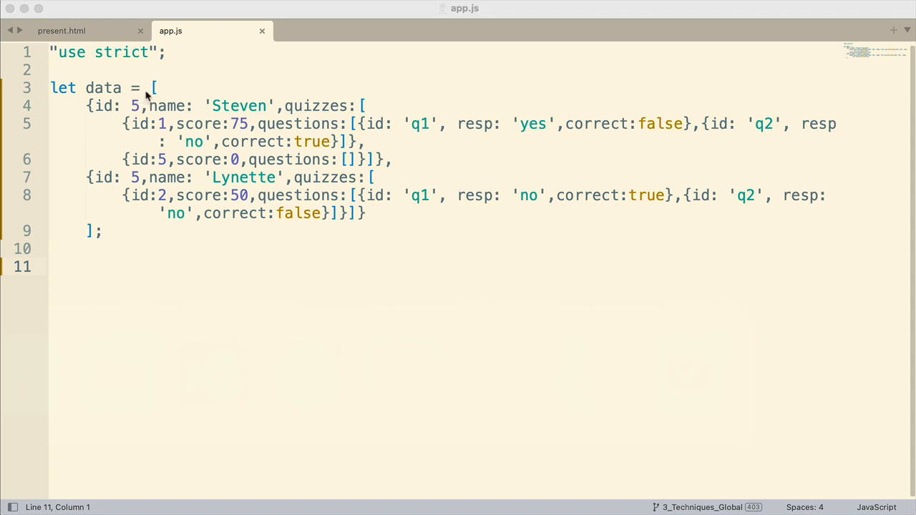
mouse_move(100, 132)
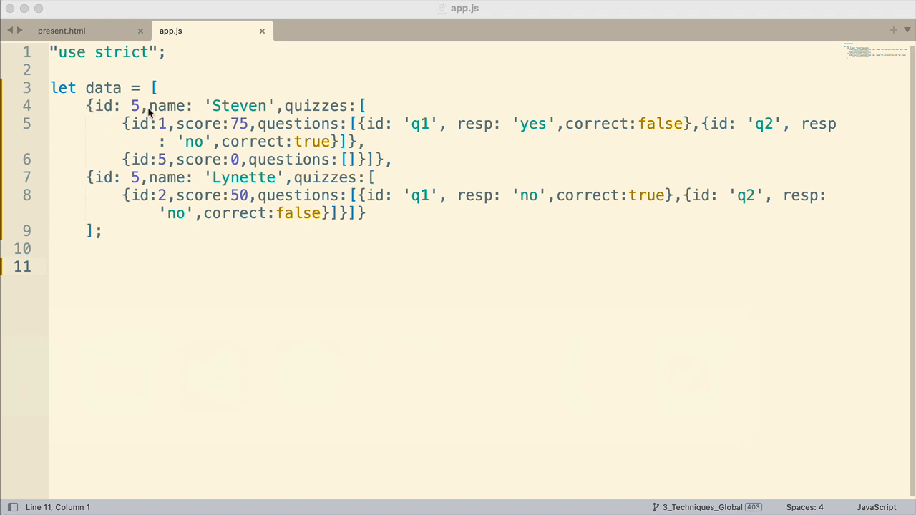
mouse_move(229, 116)
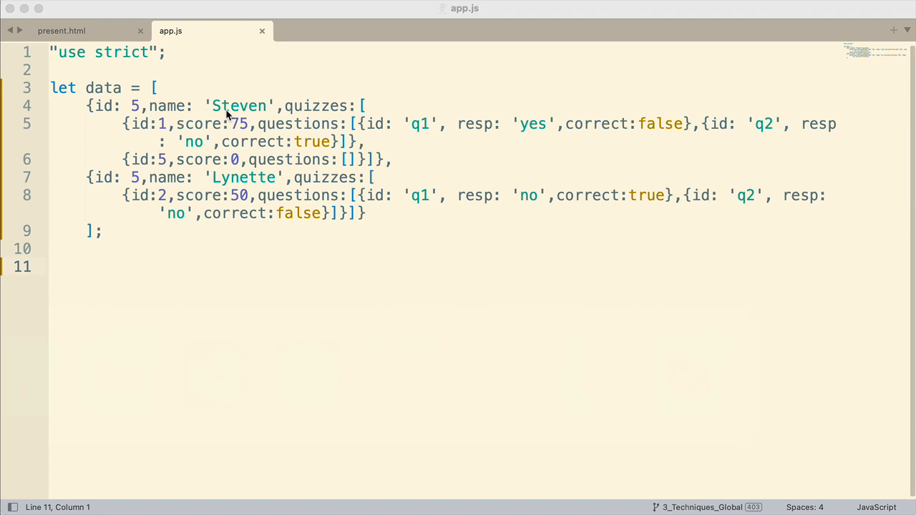
mouse_move(339, 195)
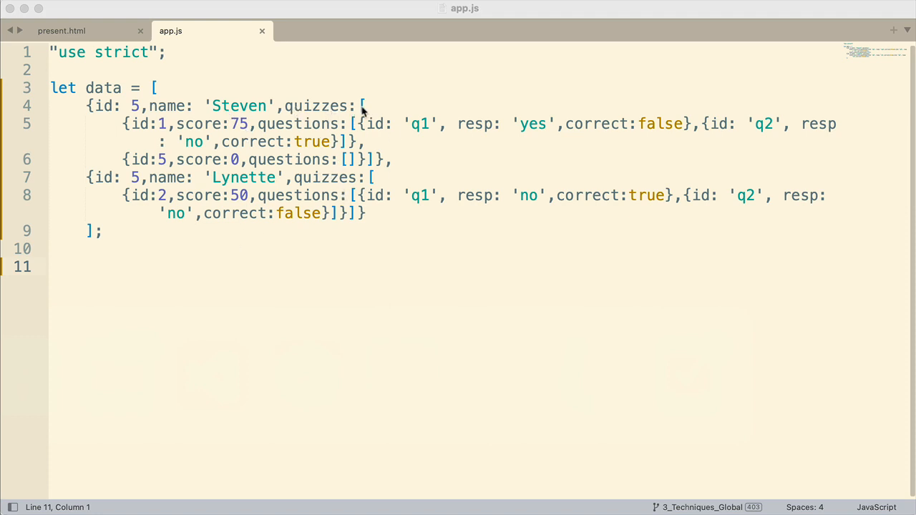
mouse_move(199, 154)
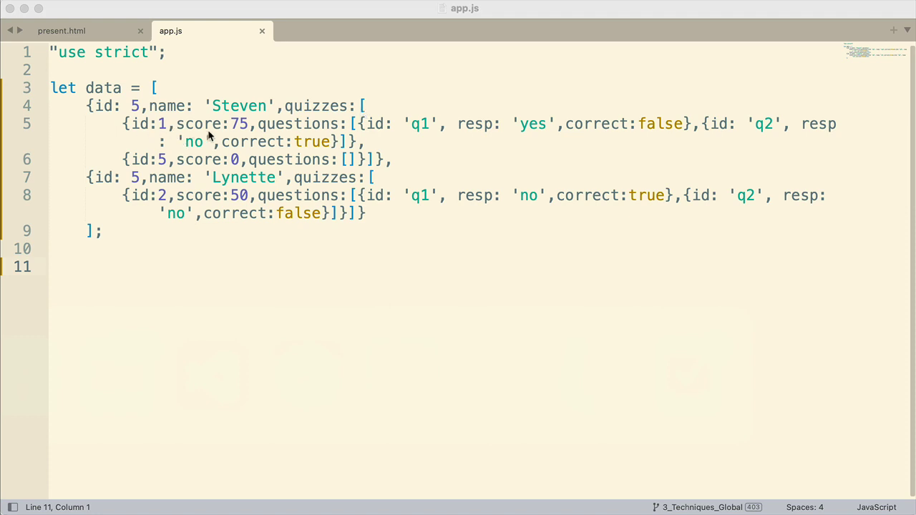
mouse_move(149, 129)
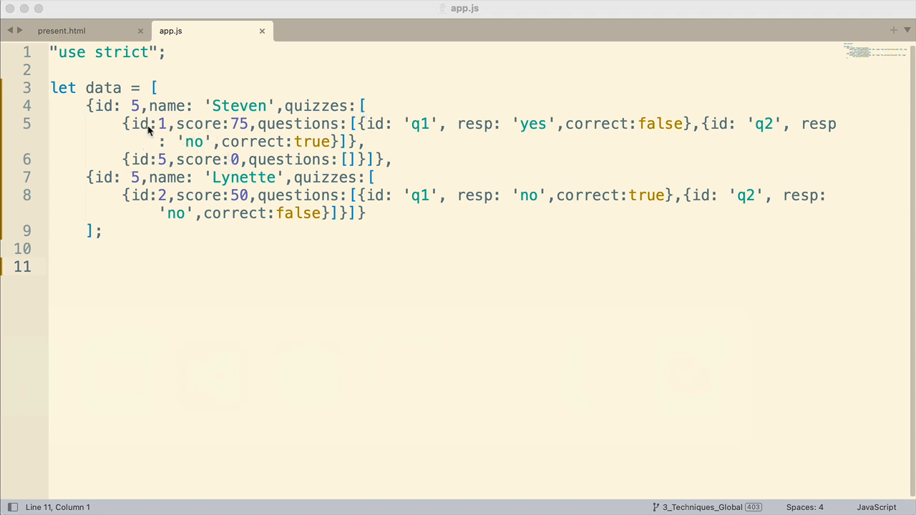
mouse_move(304, 135)
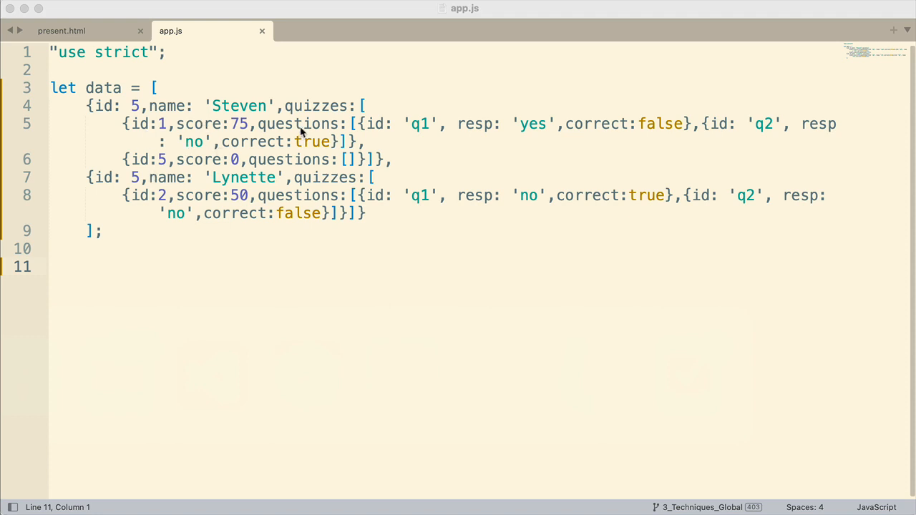
mouse_move(298, 129)
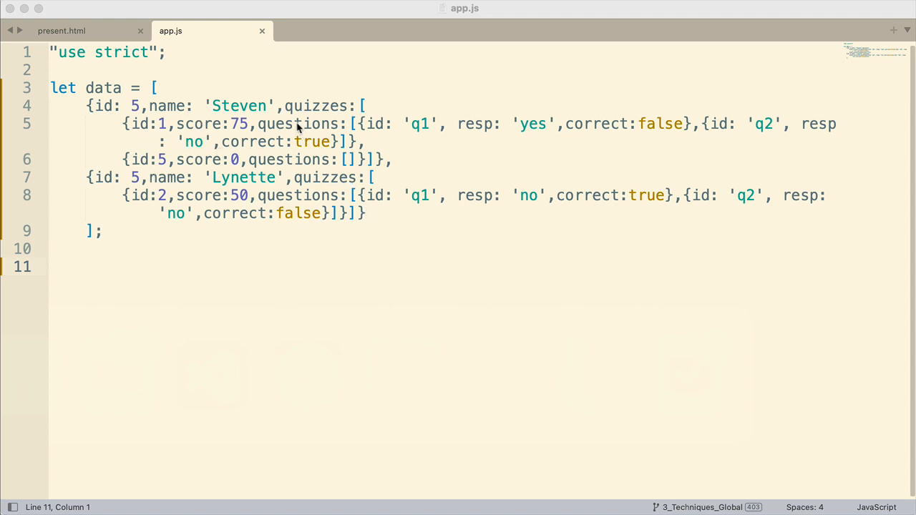
mouse_move(343, 123)
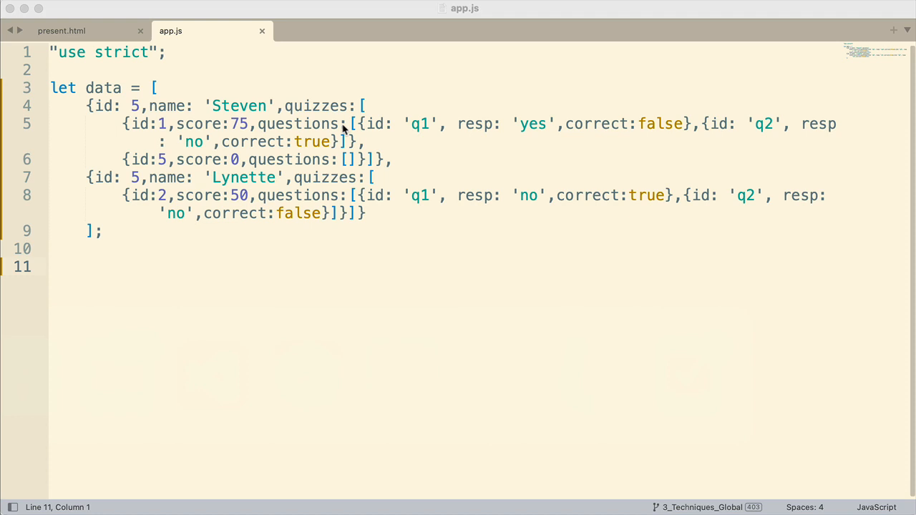
mouse_move(361, 128)
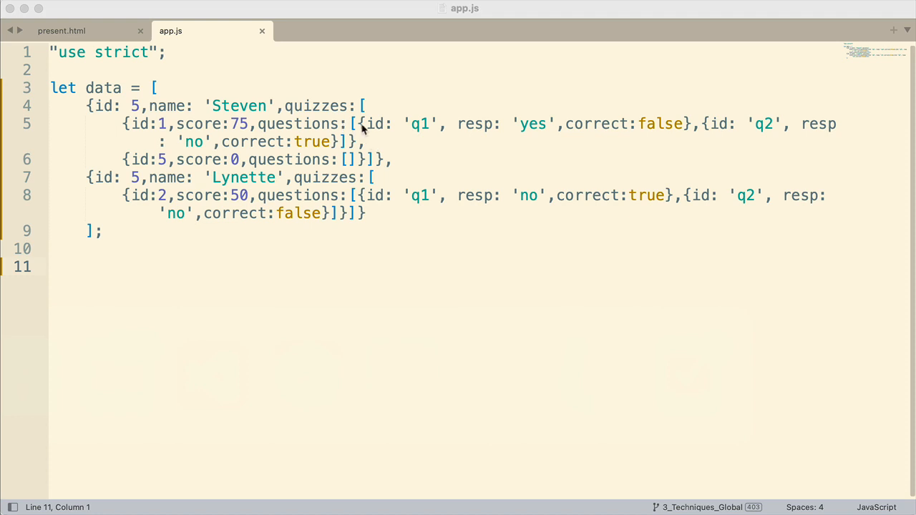
mouse_move(562, 142)
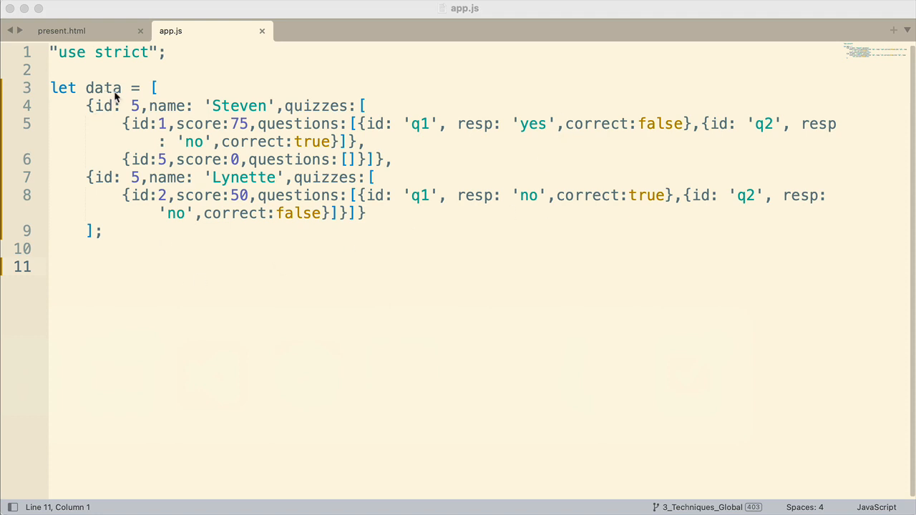
mouse_move(89, 282)
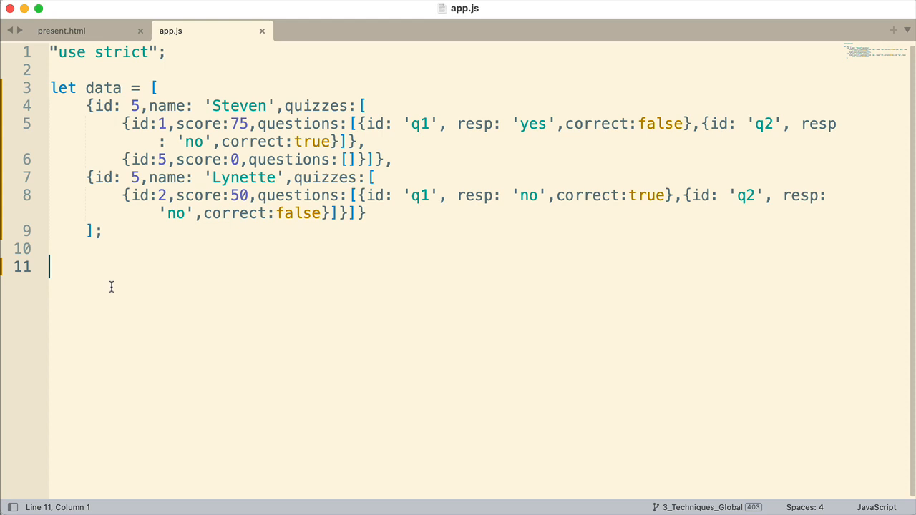
Step: Write console.log(data[0]); on line 11 to log the first record
type("console.log")
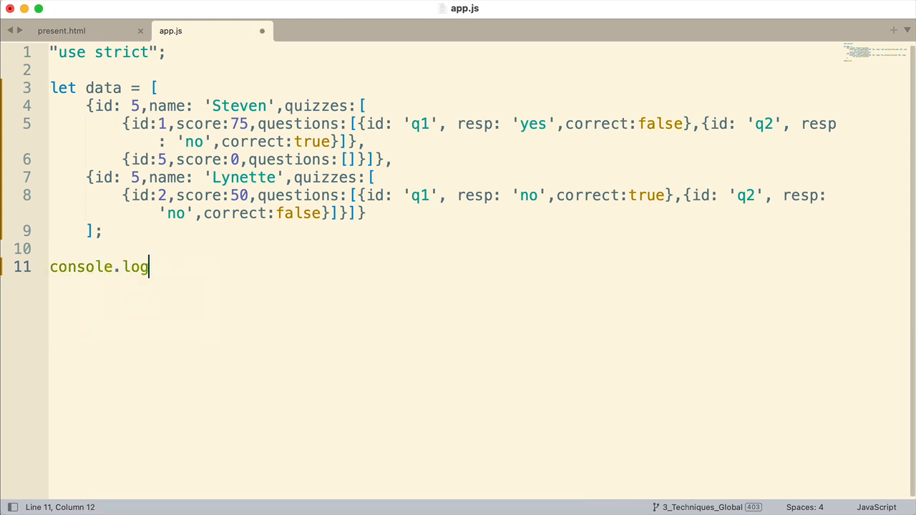
type("()")
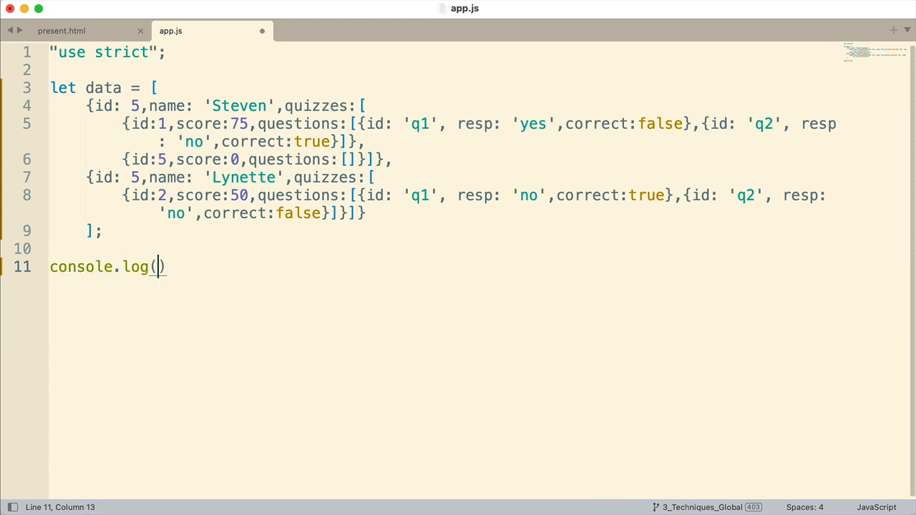
mouse_move(109, 314)
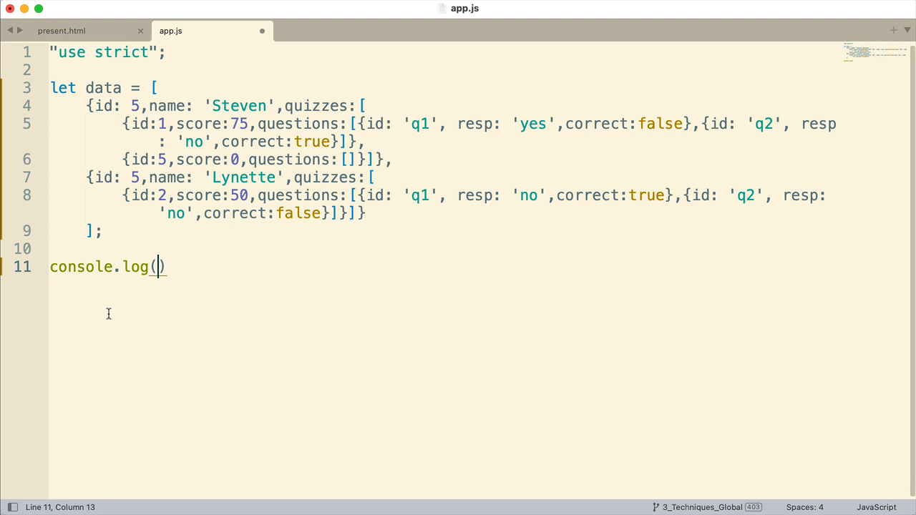
type("data")
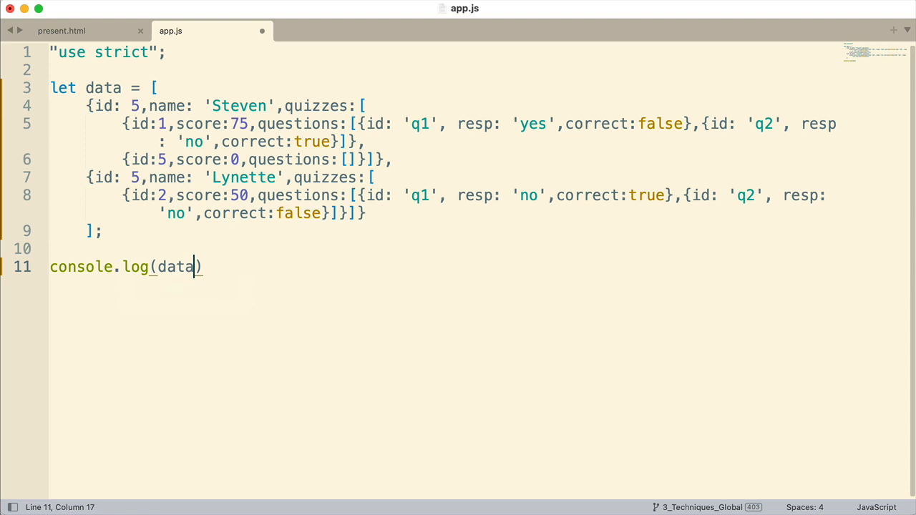
type("[0]")
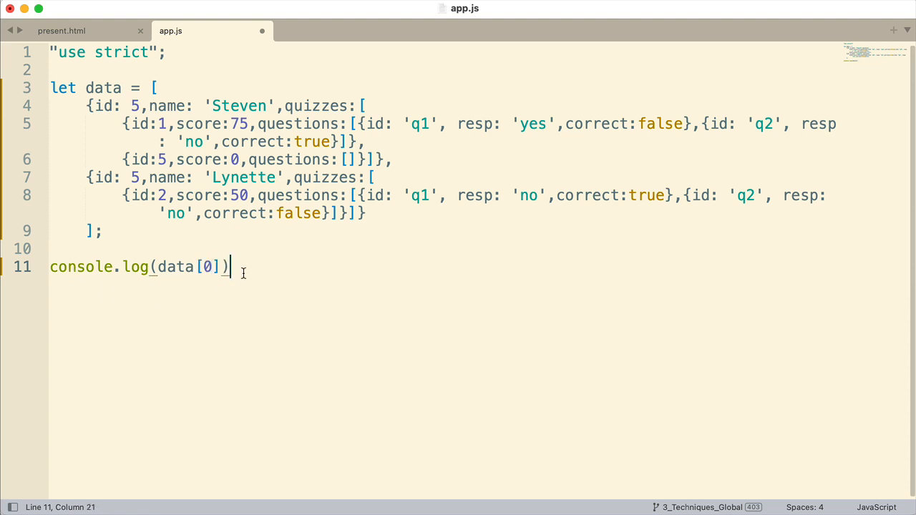
type(";")
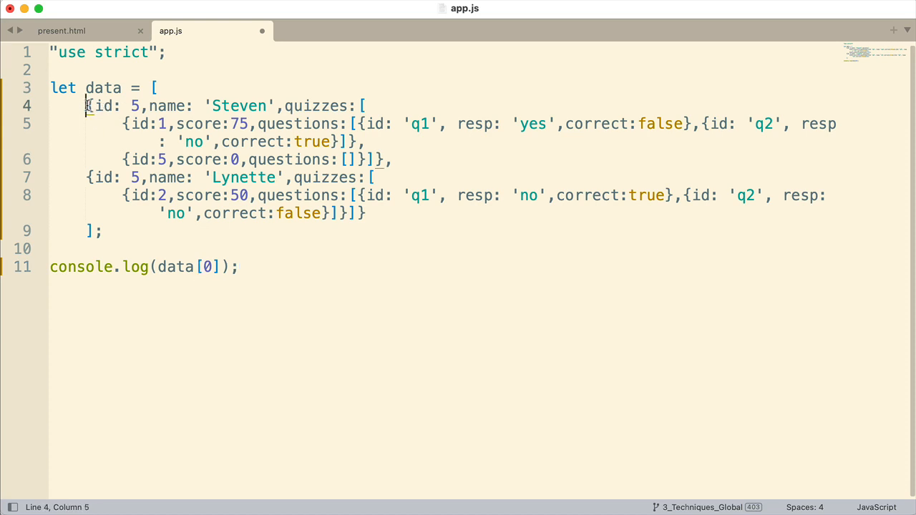
Step: Highlight Lynette's record in the data array, then clear the selection
left_click_drag(86, 106, 387, 159)
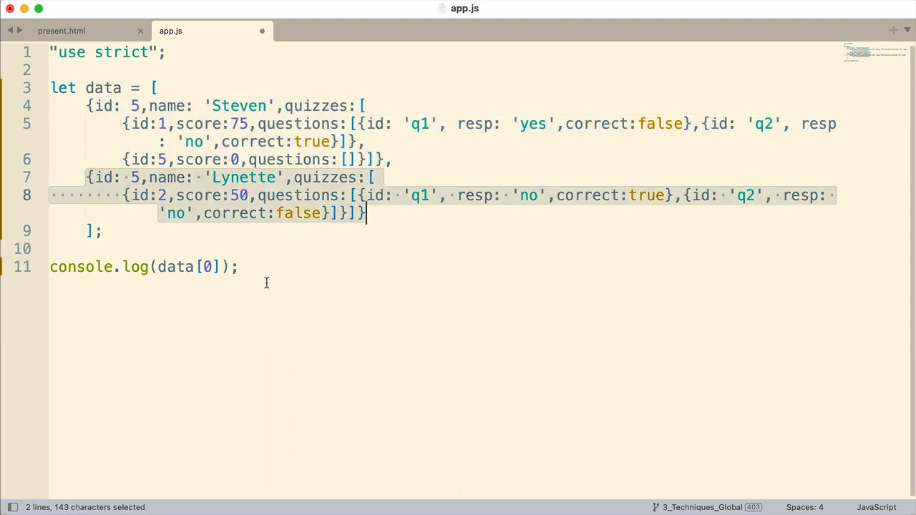
left_click(238, 268)
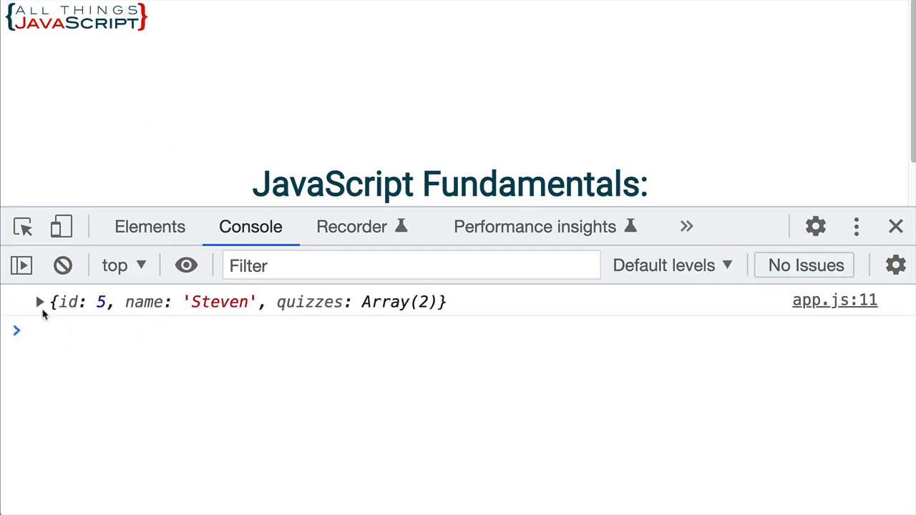
Step: Expand Steven's logged object through quizzes, item 0, down to its questions
left_click(41, 301)
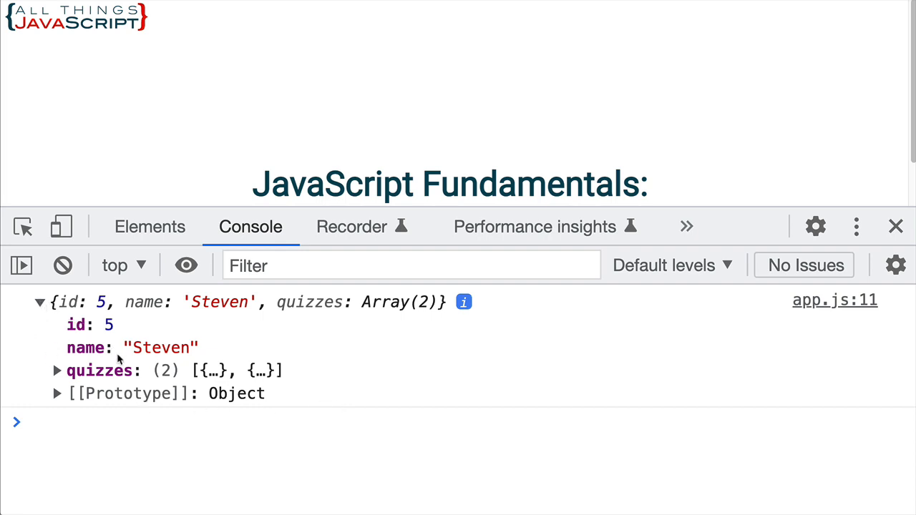
mouse_move(86, 380)
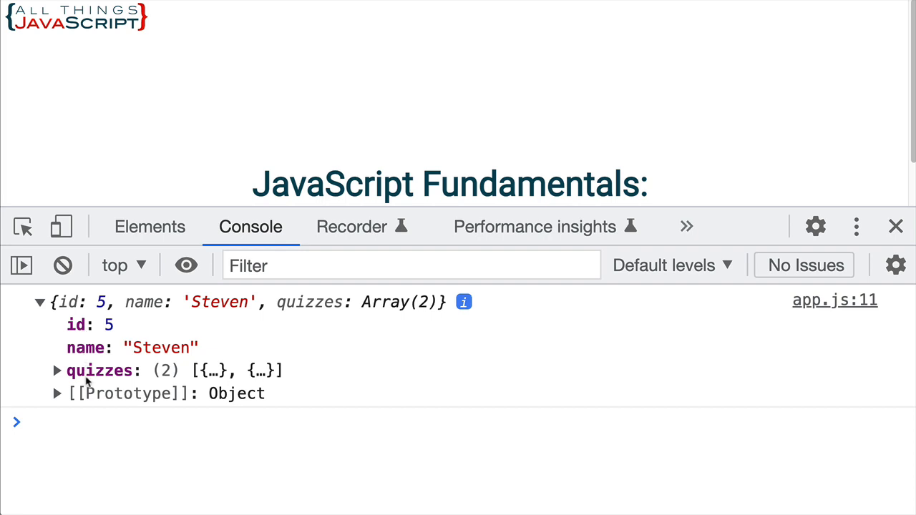
mouse_move(72, 384)
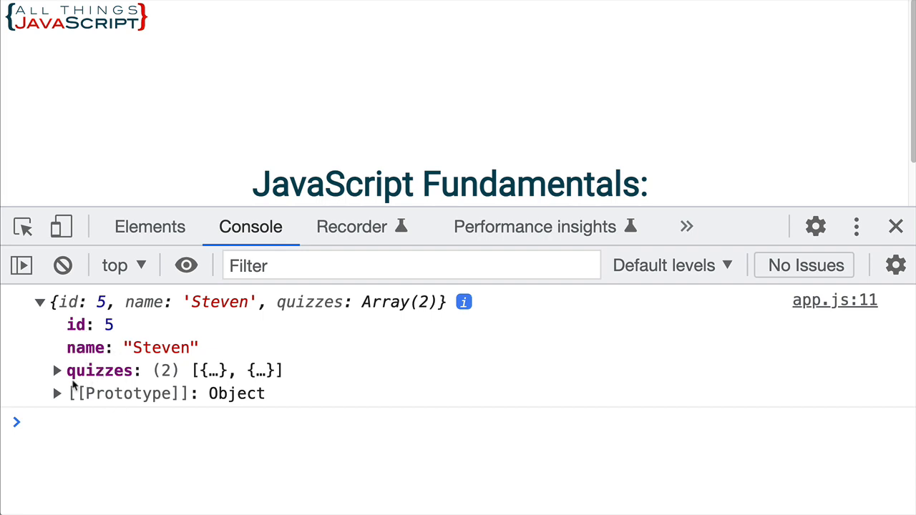
left_click(57, 371)
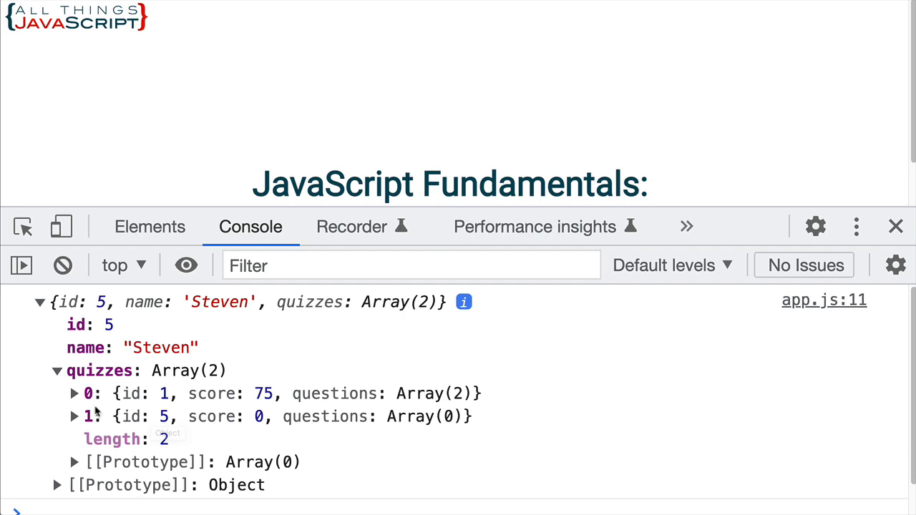
left_click(75, 392)
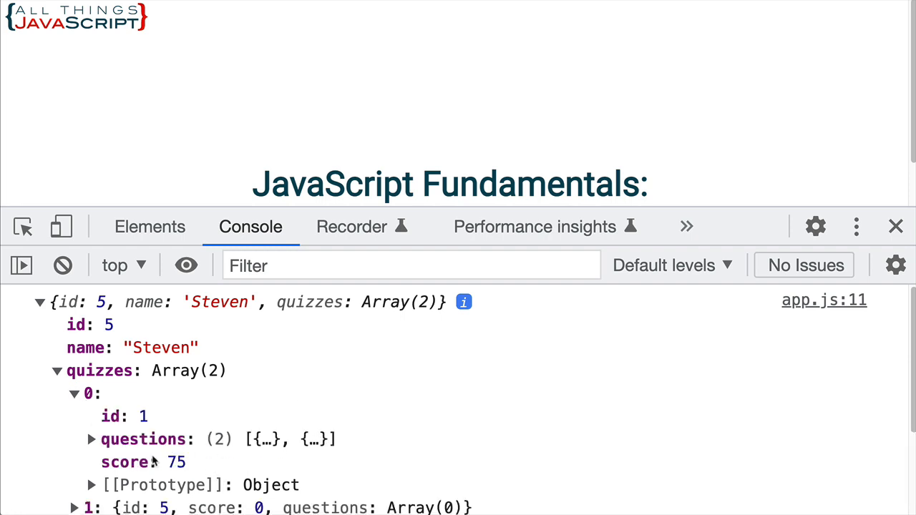
left_click(94, 438)
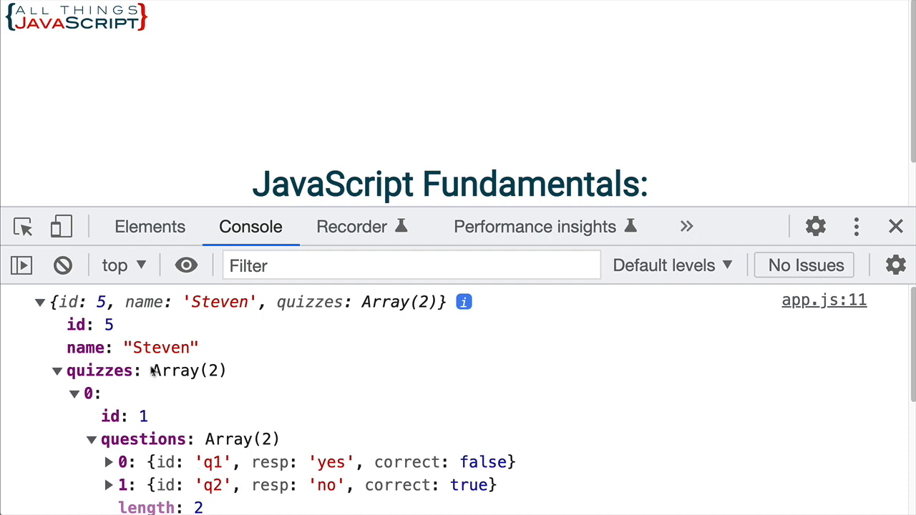
mouse_move(367, 375)
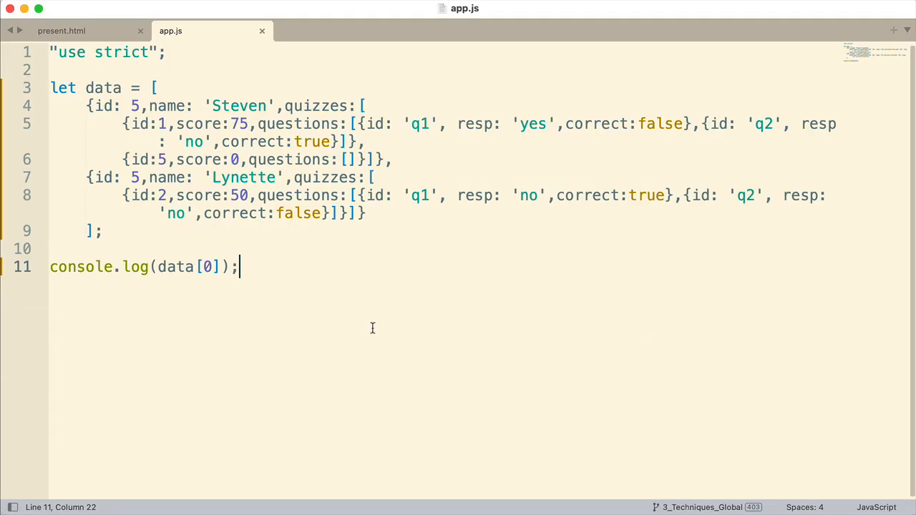
mouse_move(276, 316)
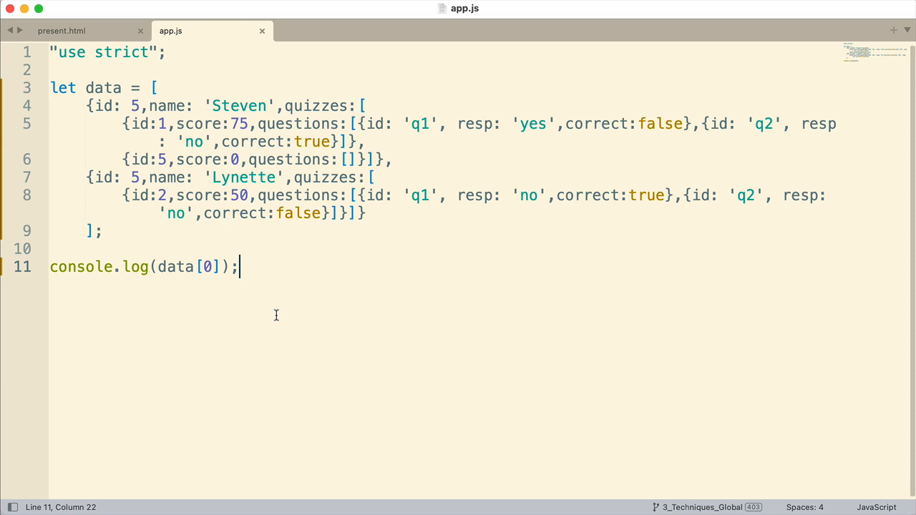
Step: Start a new log line reading console.log(data[0].quizzes with autocompleted 'quizzes'
key("Enter")
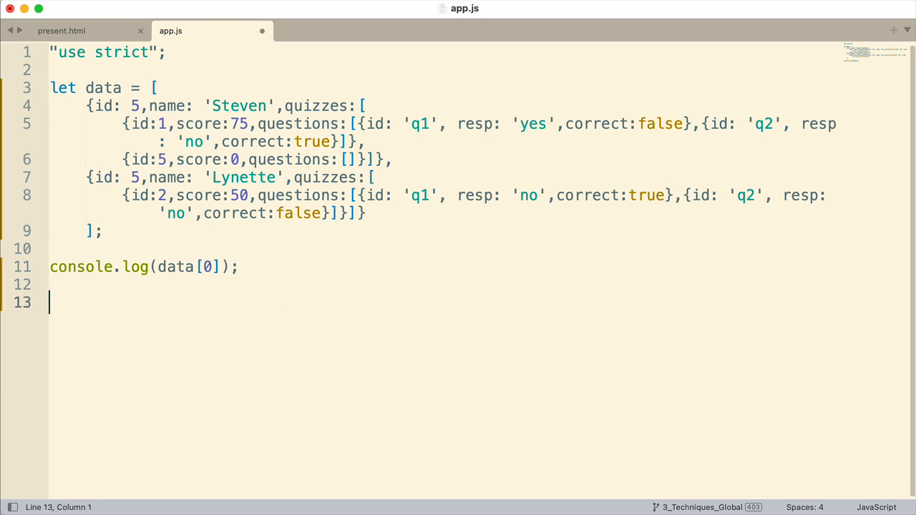
type("console.log(")
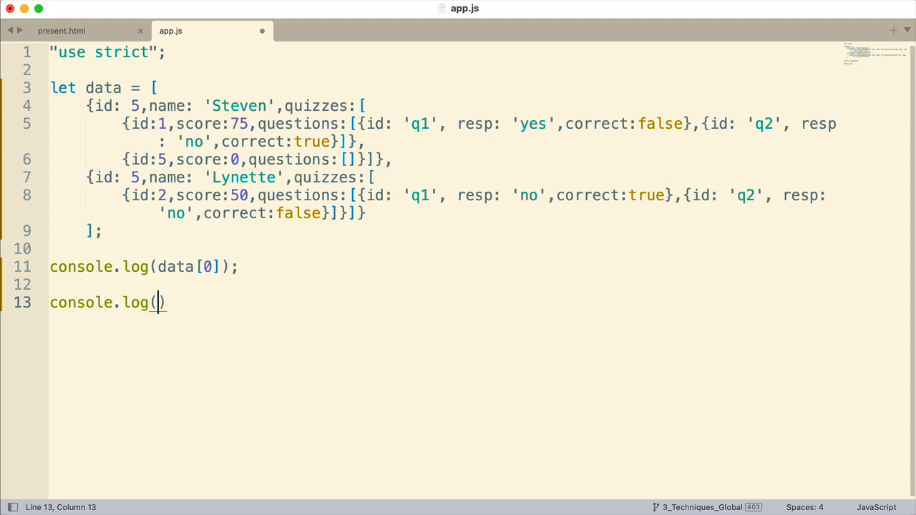
type("data")
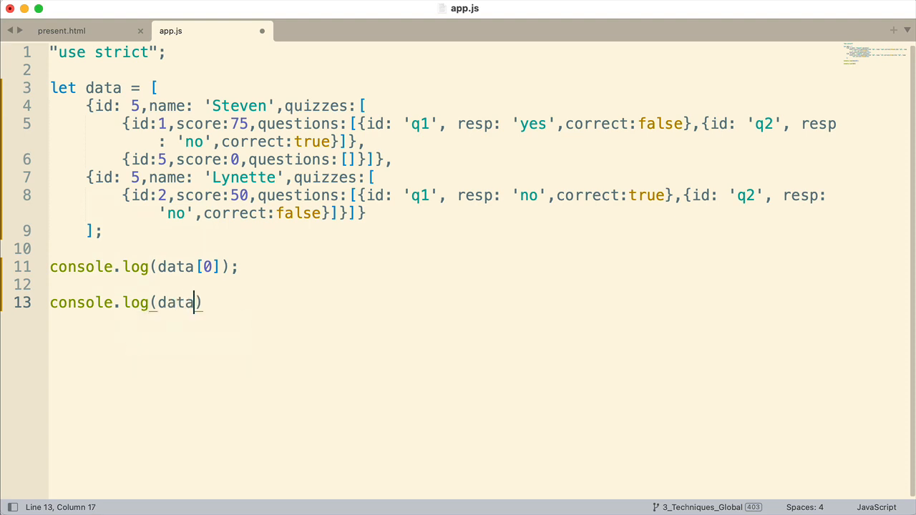
type("[0]")
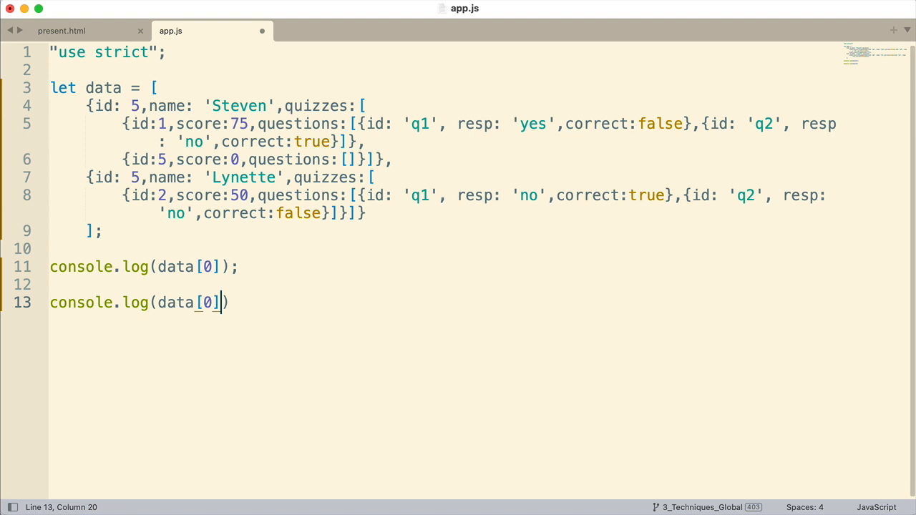
mouse_move(321, 335)
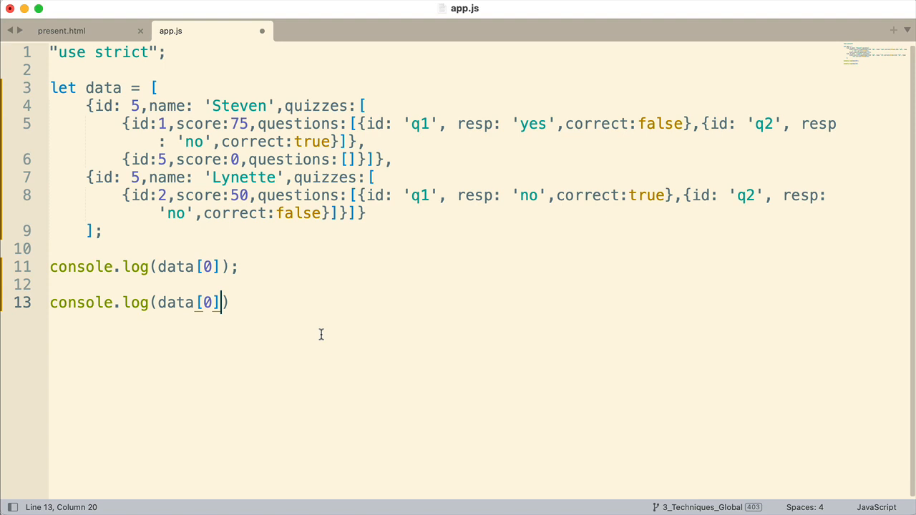
type(".qui")
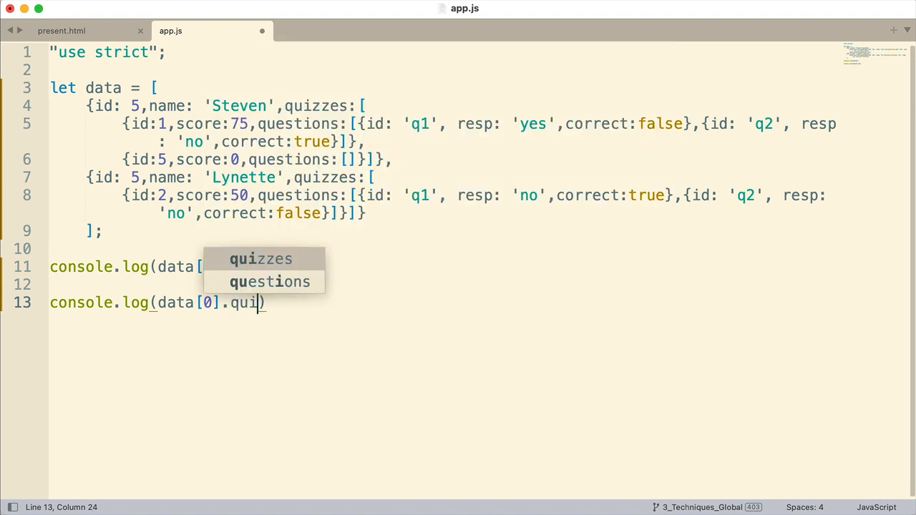
left_click(260, 259)
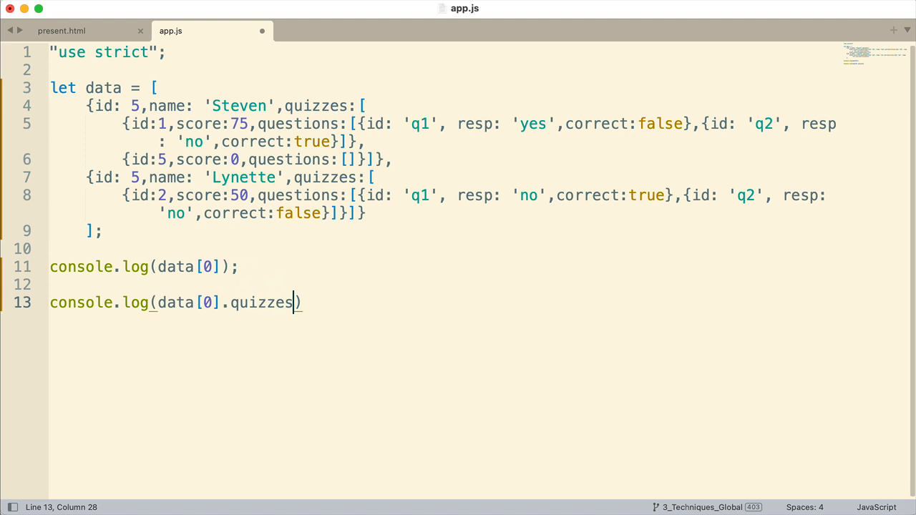
mouse_move(203, 302)
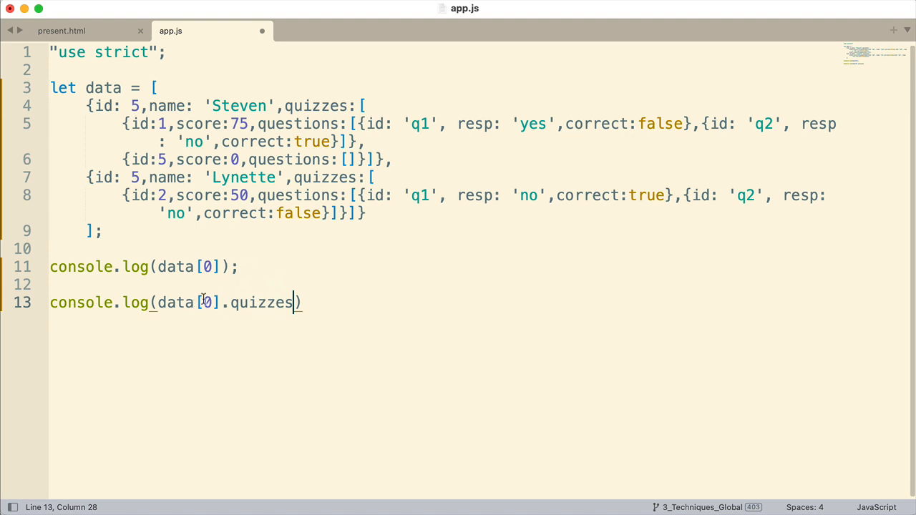
Step: Finish the statement as console.log(data[0].quizzes[1].score);
double_click(206, 304)
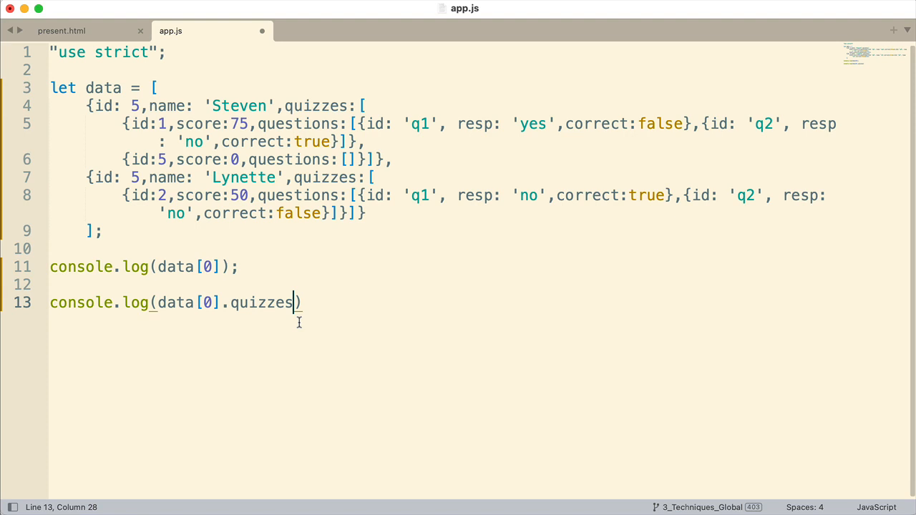
type("[]")
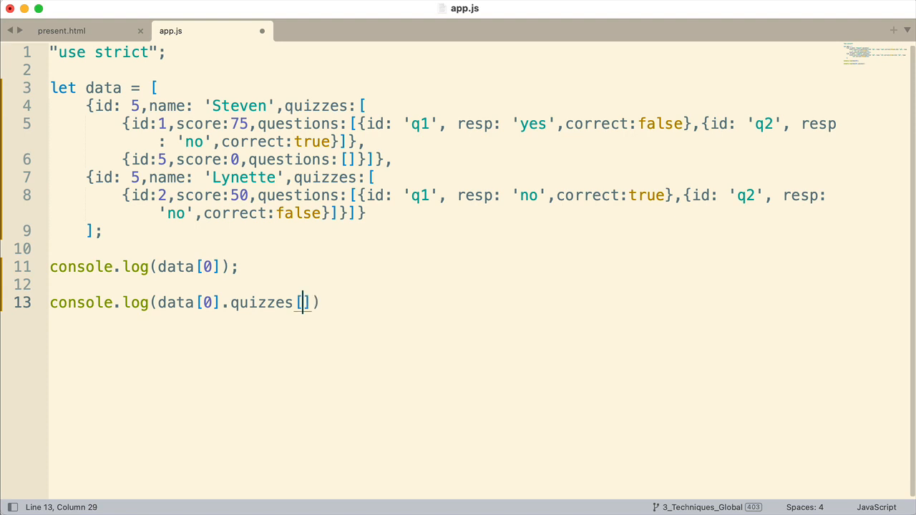
type("1")
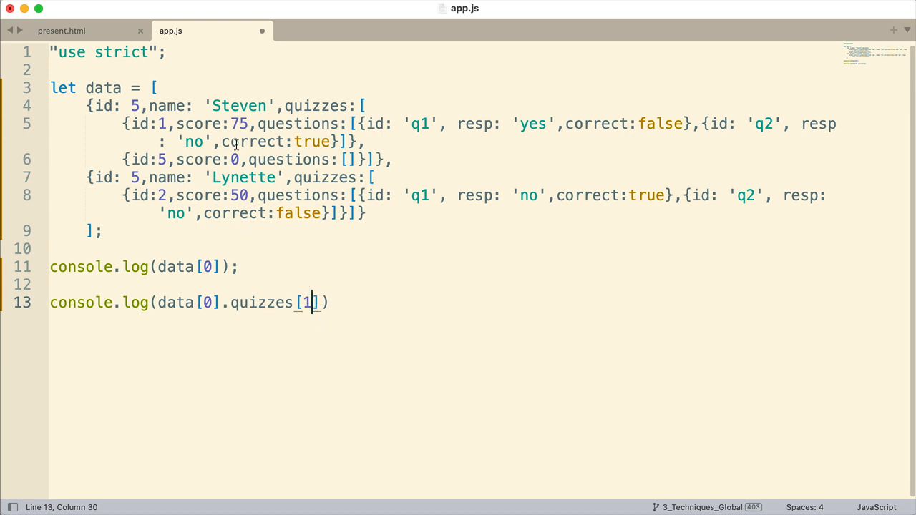
mouse_move(177, 150)
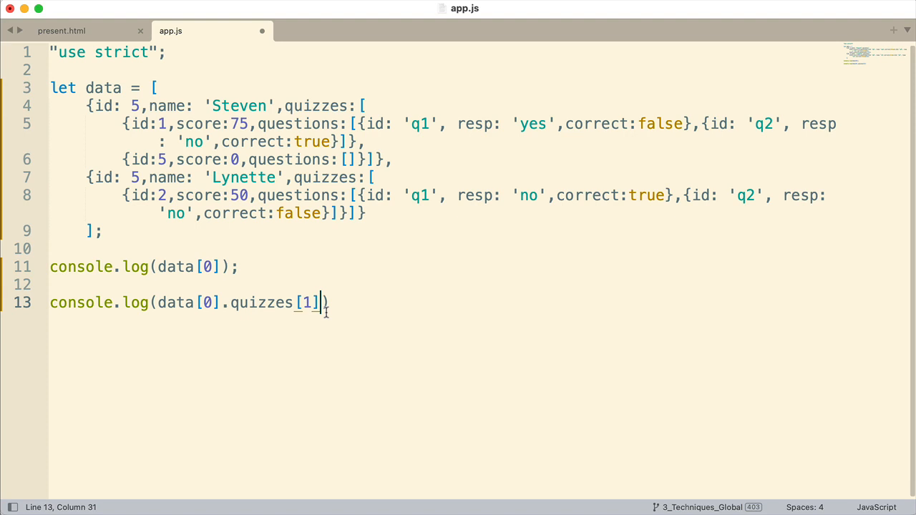
type(".score")
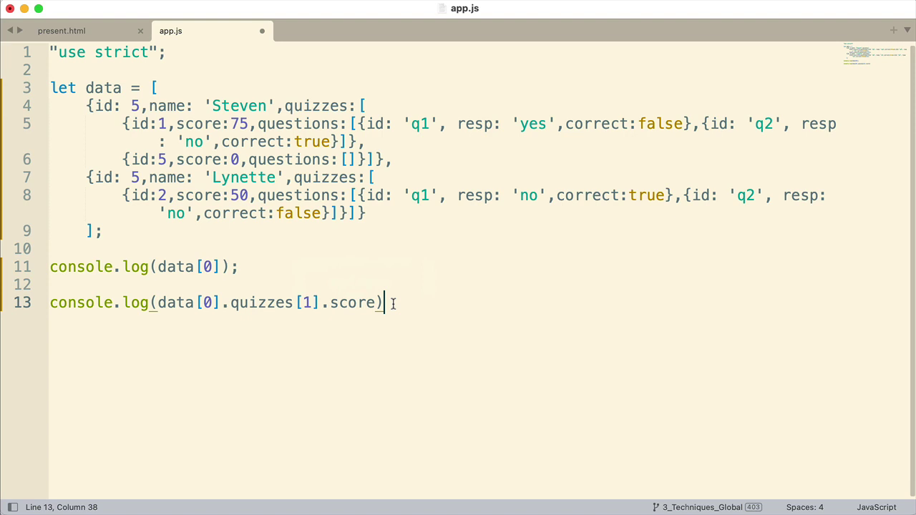
type(";")
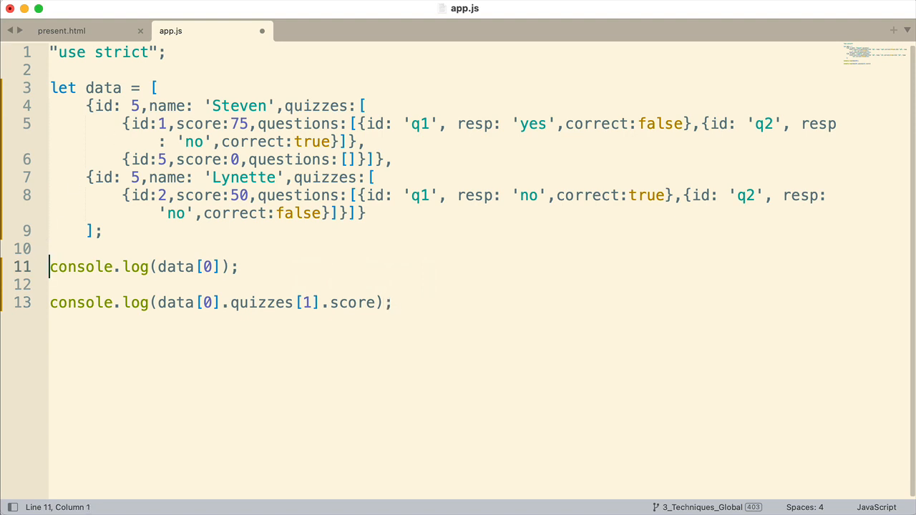
Step: Comment out console.log(data[0]) with // and return to the end of the score line
type("//")
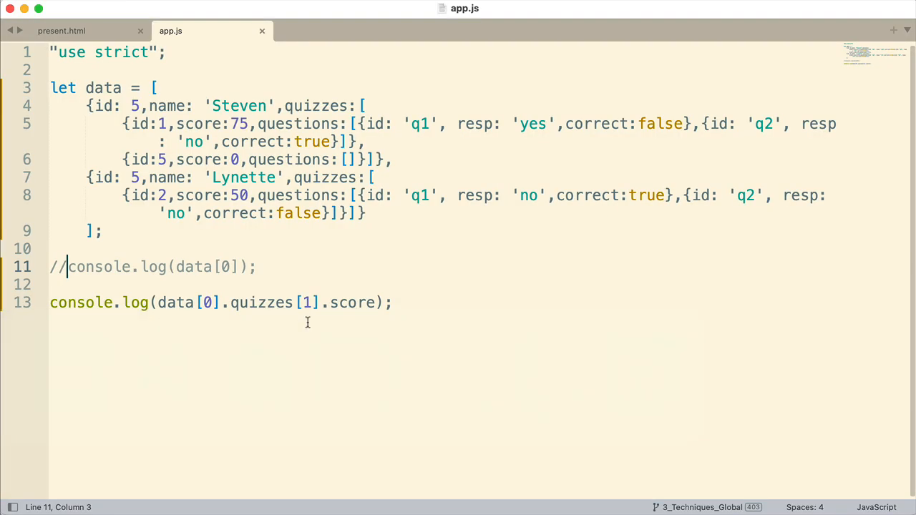
mouse_move(438, 158)
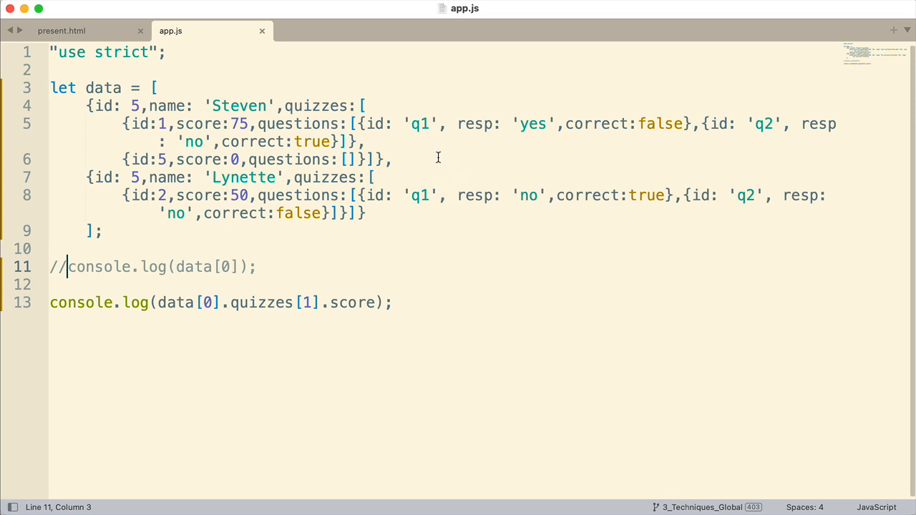
mouse_move(404, 352)
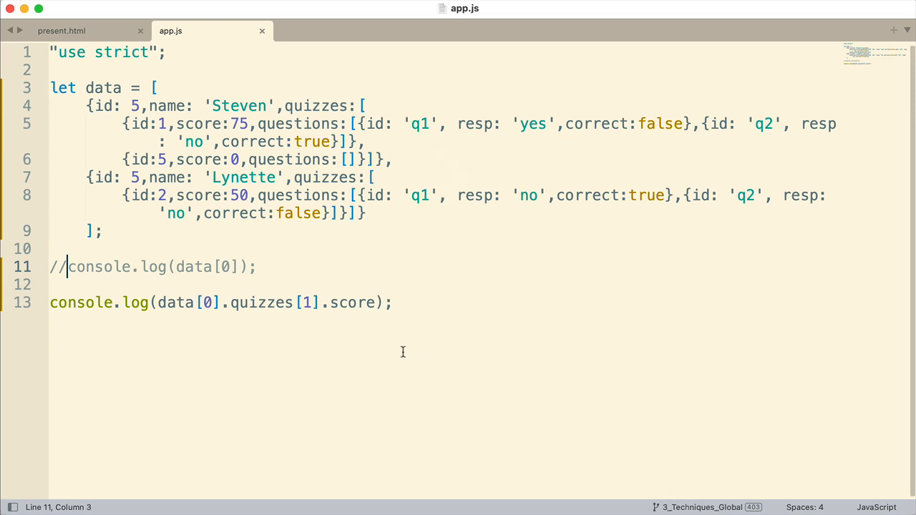
left_click(390, 302)
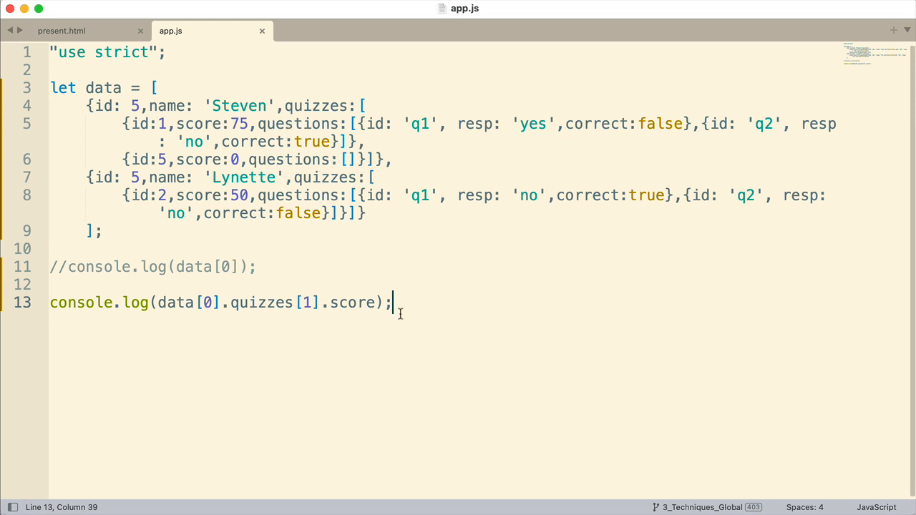
Step: Begin a new log line console.log(data[1].quizzes[0] using autocomplete for quizzes
key("Enter")
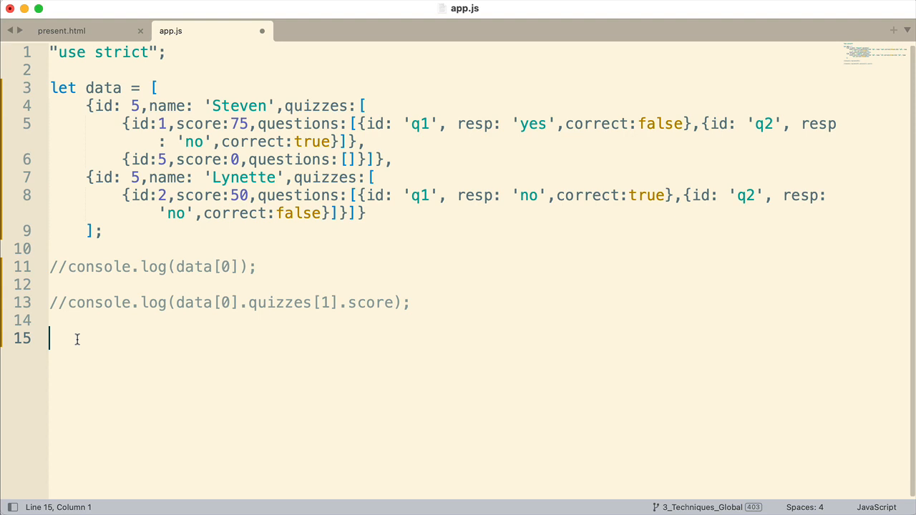
type("console.log")
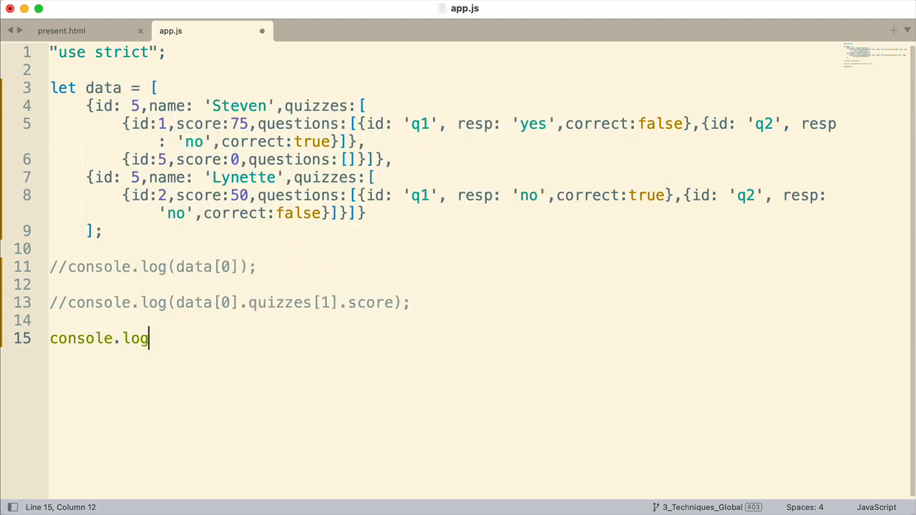
type("(data")
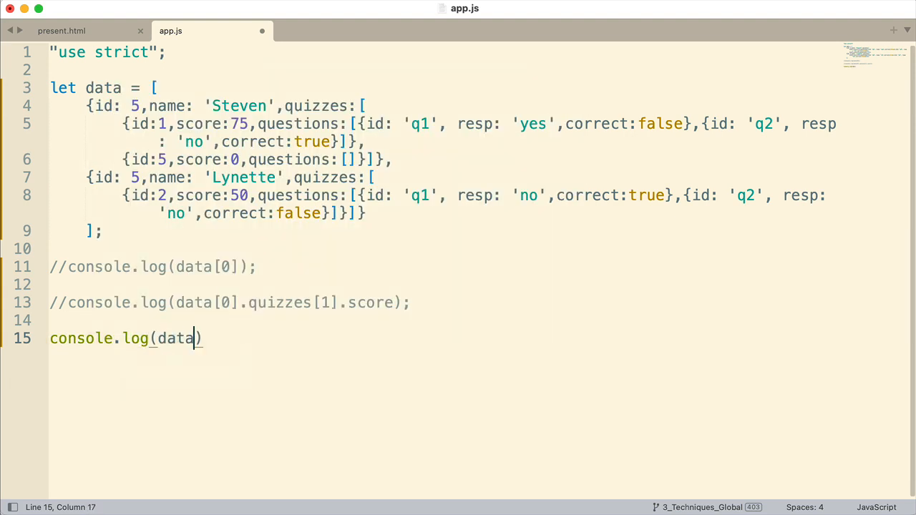
type("[")
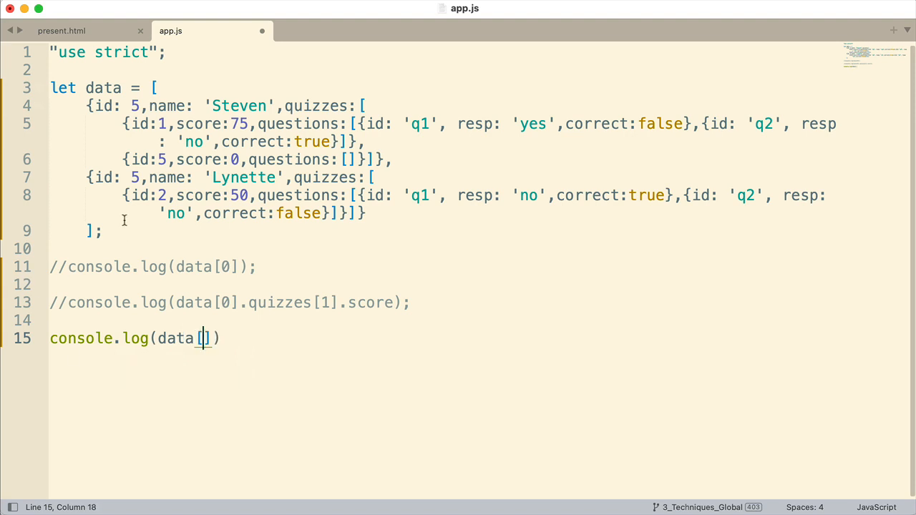
type("1")
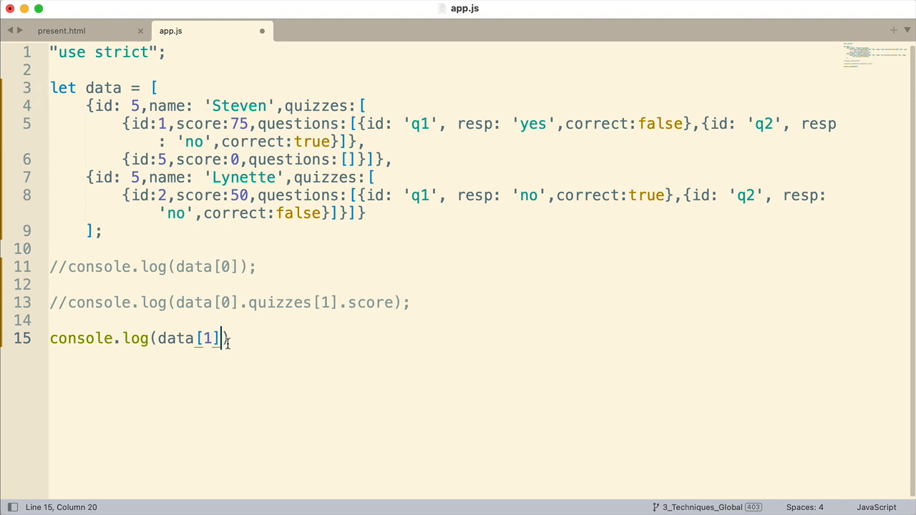
type(".quiz")
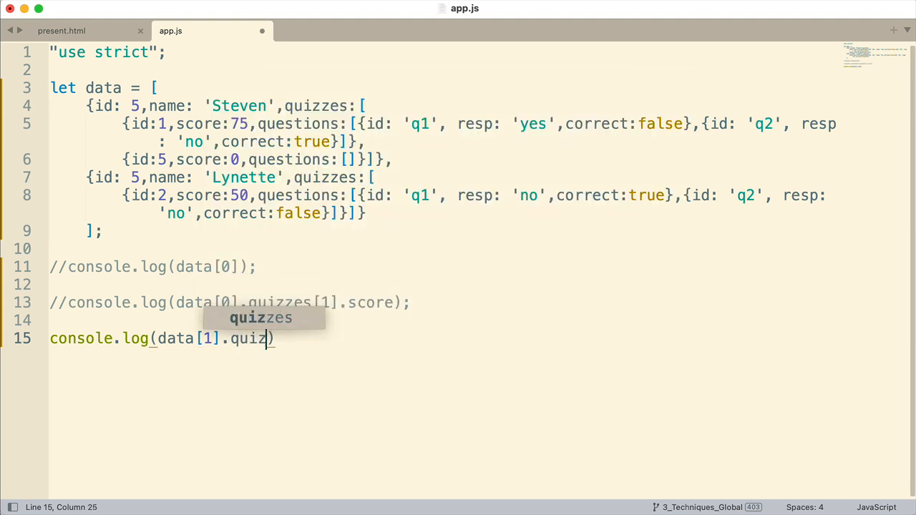
key("Tab")
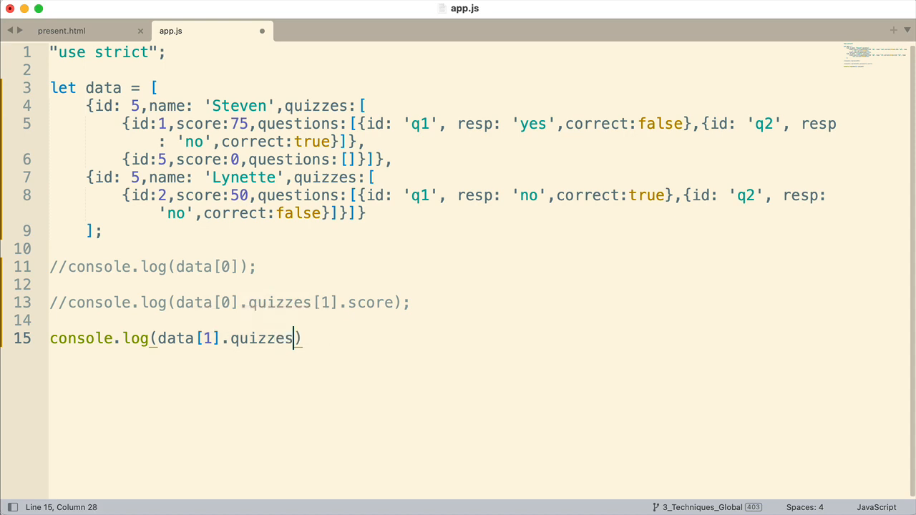
type("[0]")
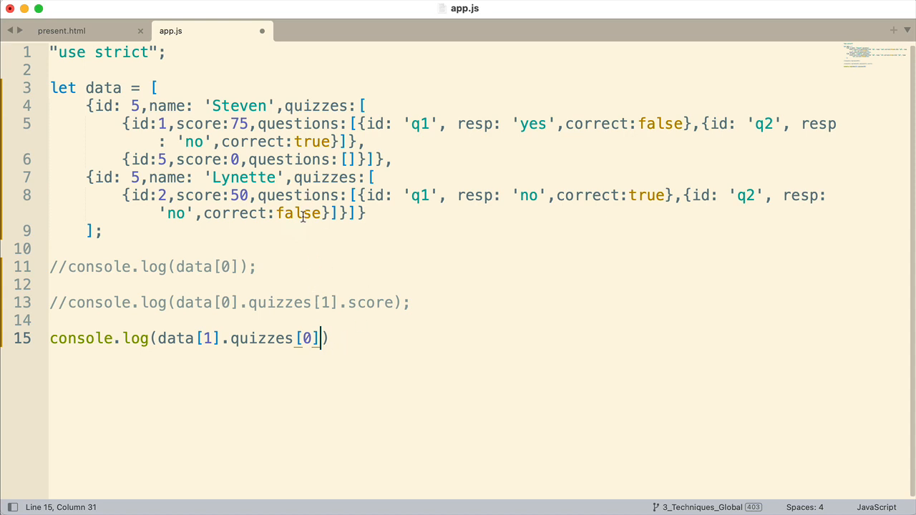
Step: Extend it to .questions[1].correct; and save the script
type(".")
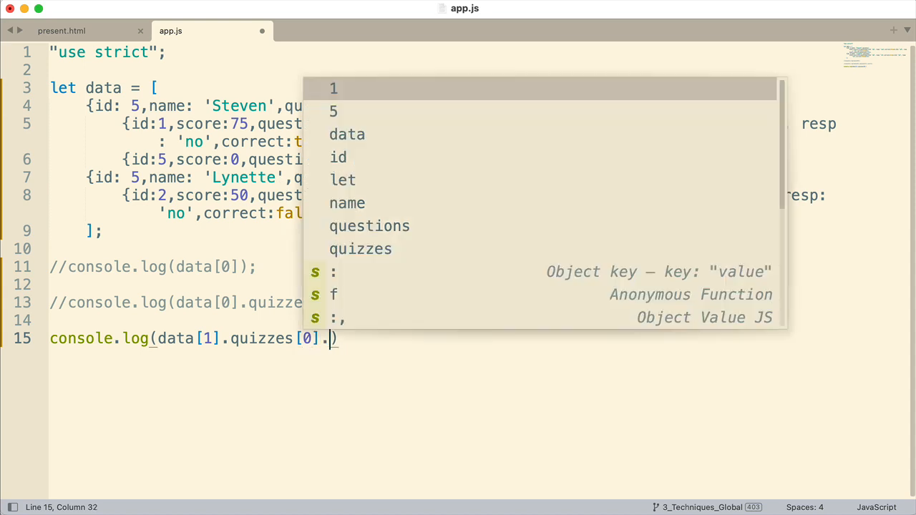
type("questions")
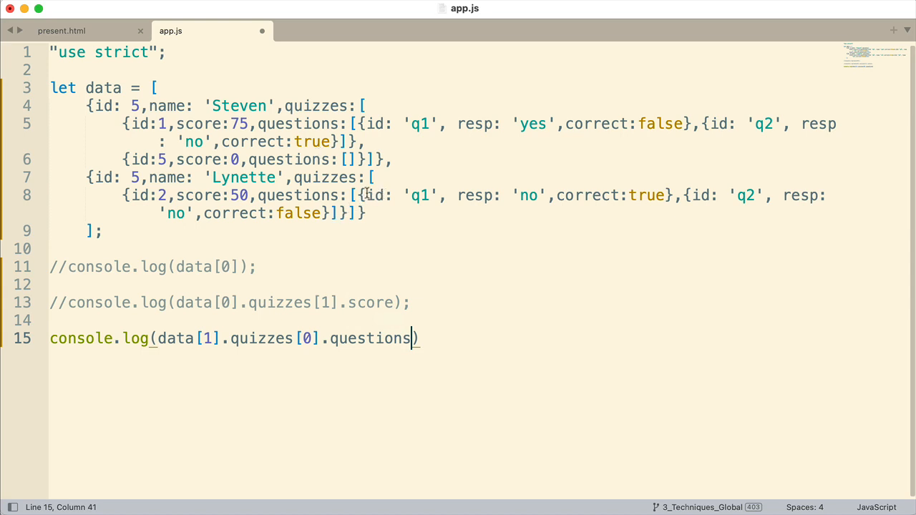
mouse_move(701, 195)
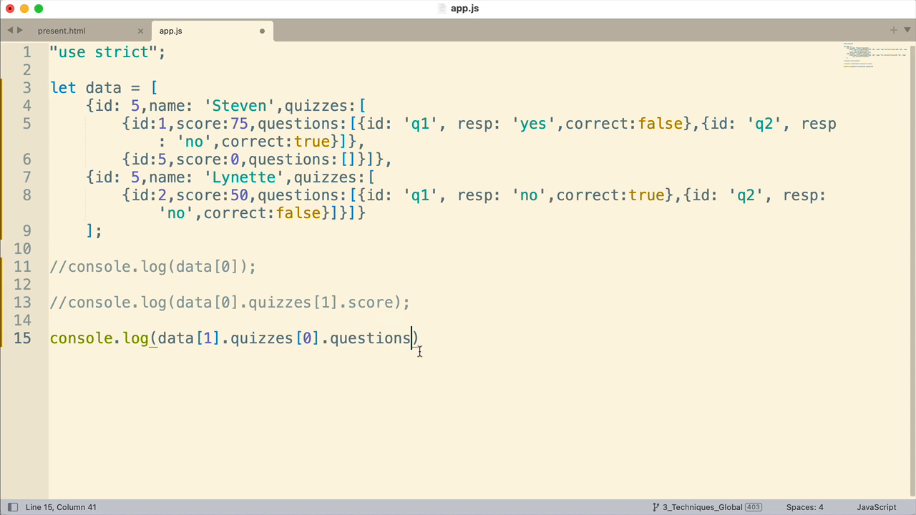
type("[1]")
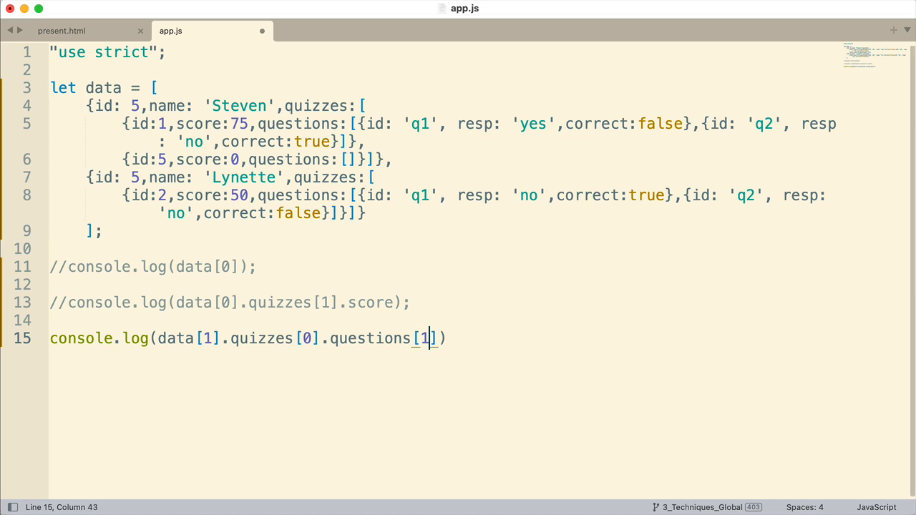
mouse_move(381, 204)
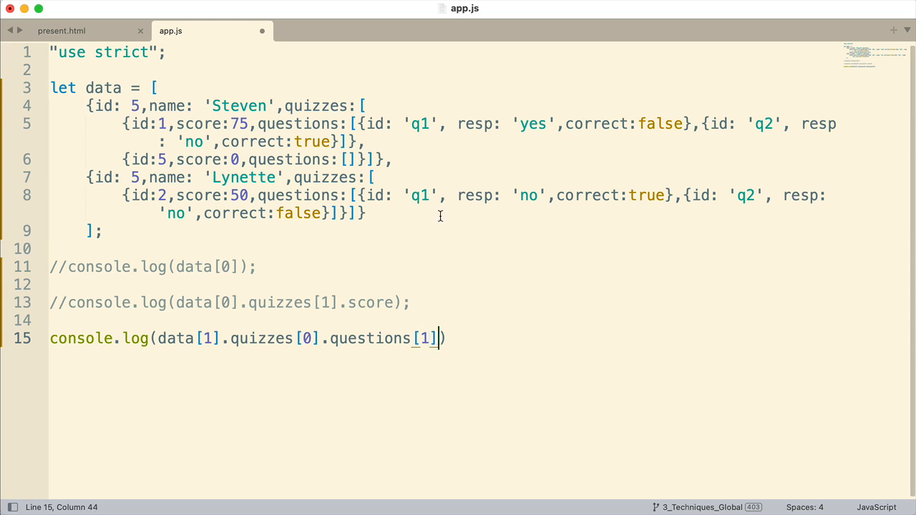
mouse_move(524, 295)
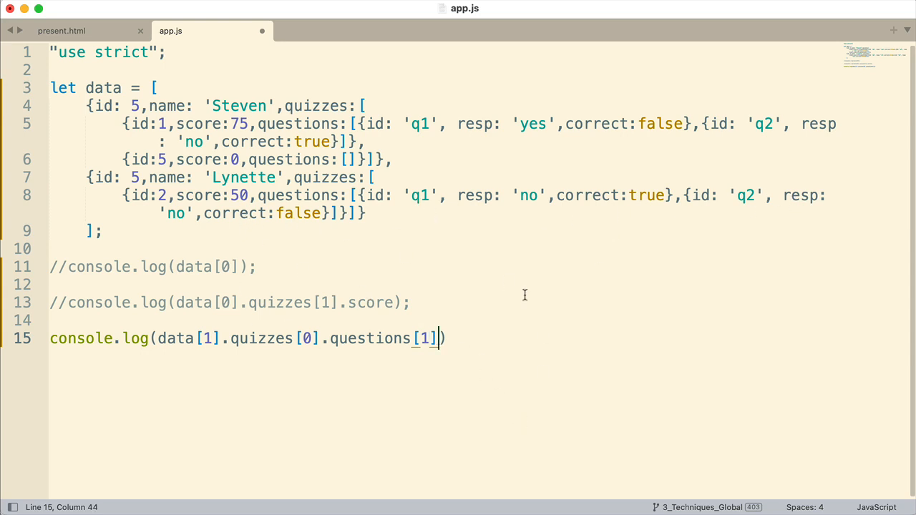
type(".correct")
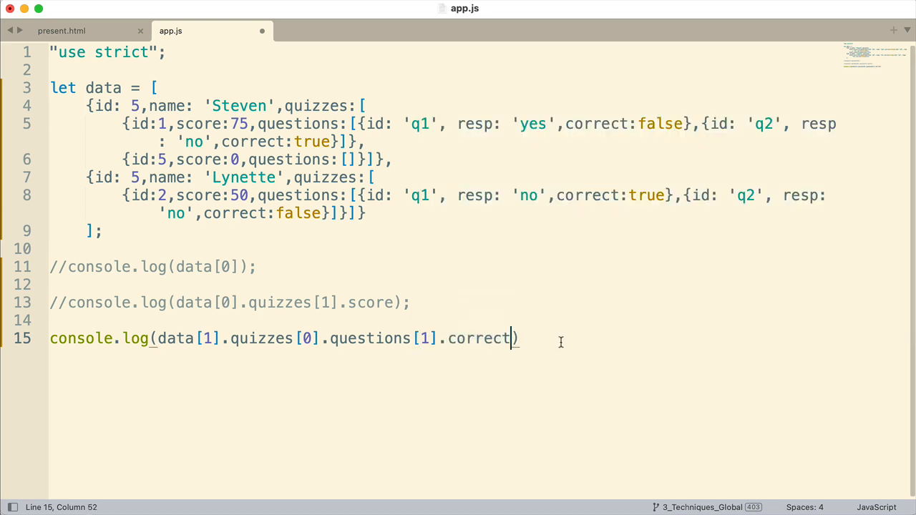
type(";")
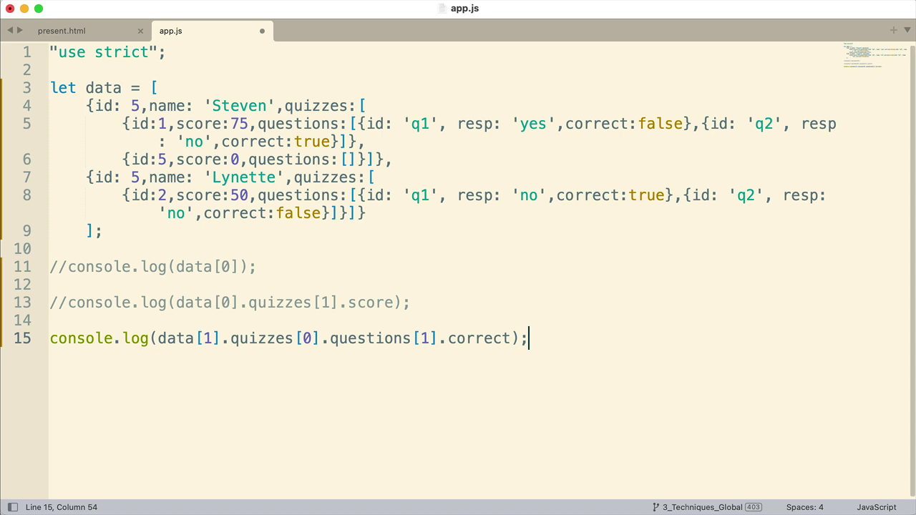
key("cmd+s")
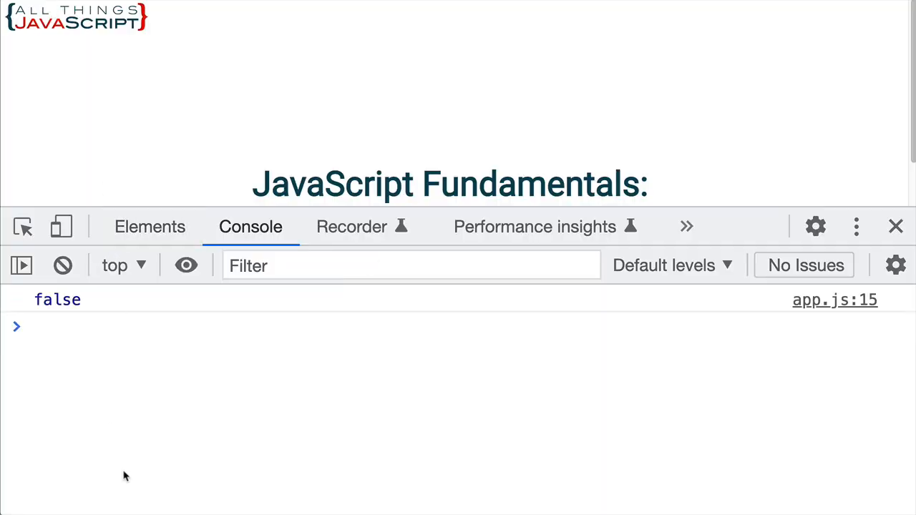
mouse_move(131, 446)
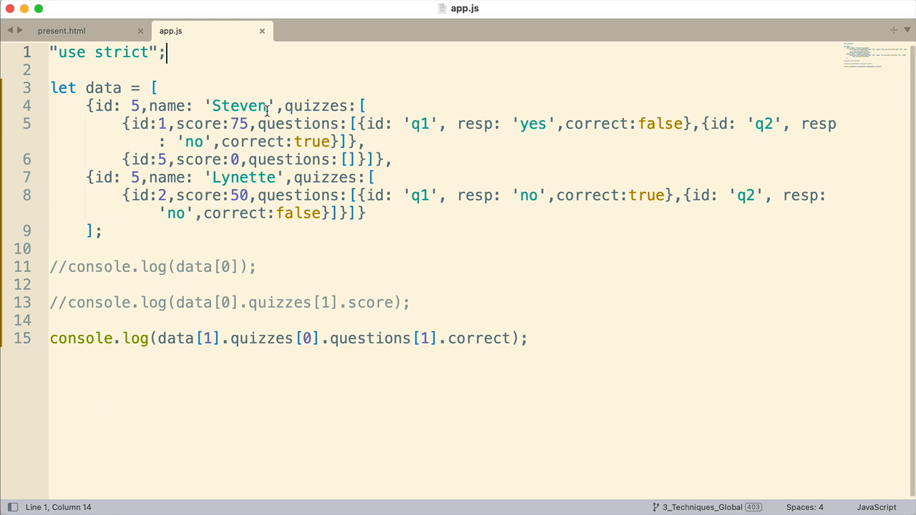
Step: Declare let info = 'resp' on a new line below "use strict";
key("Enter")
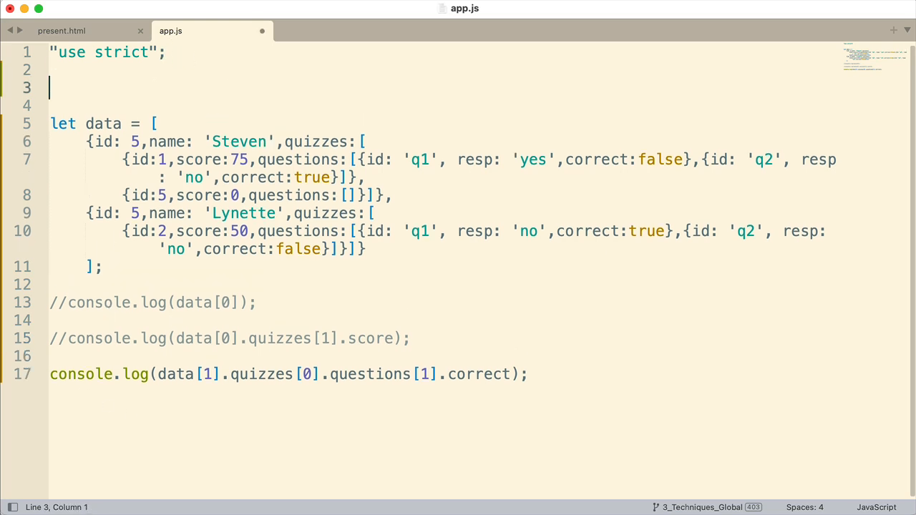
type("let")
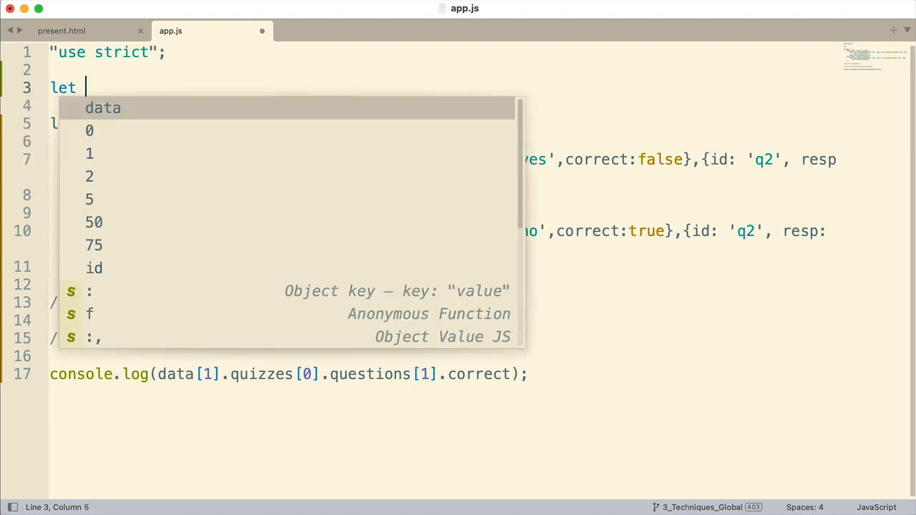
type("info")
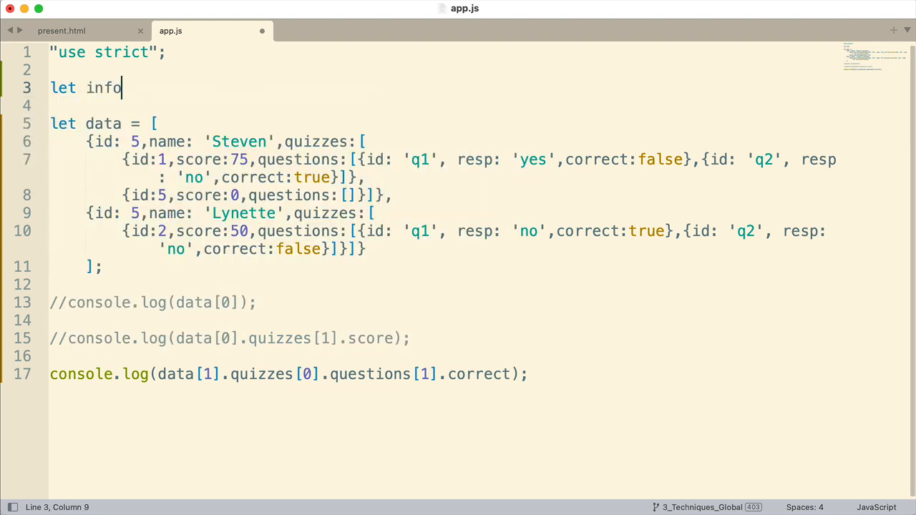
type("=")
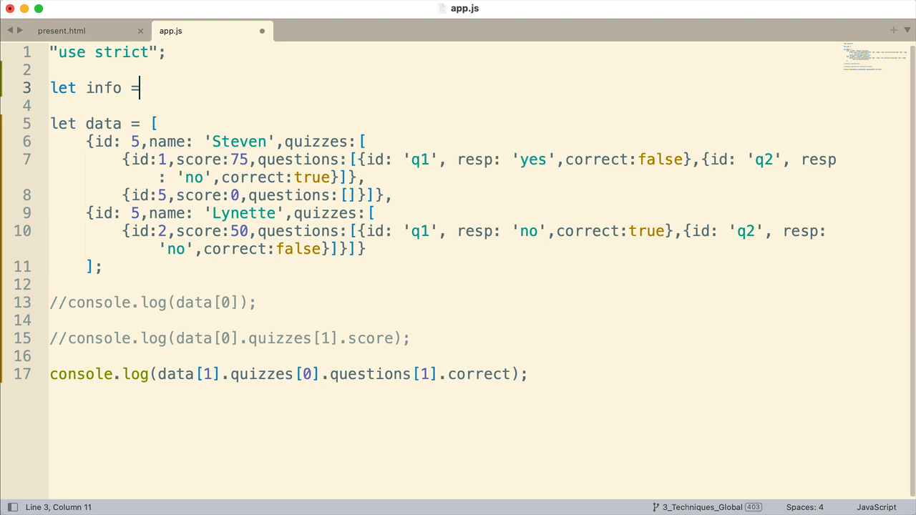
type("''")
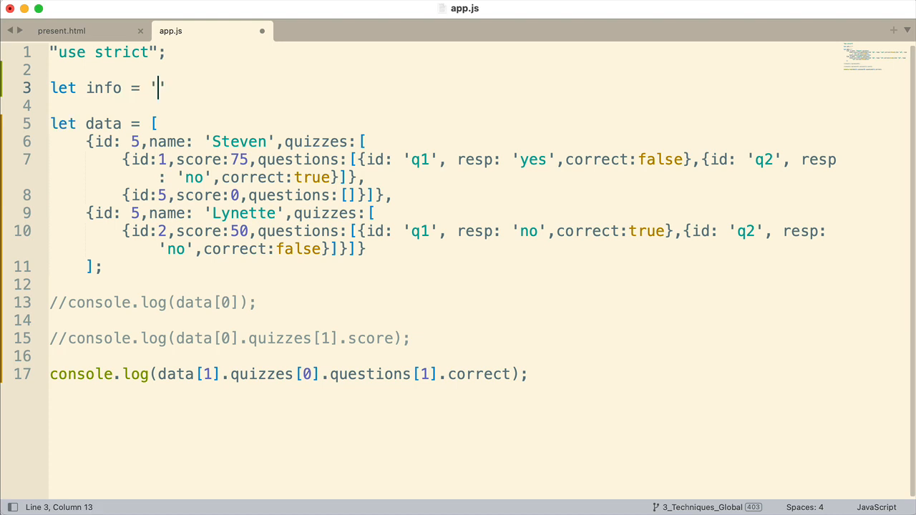
type("resp")
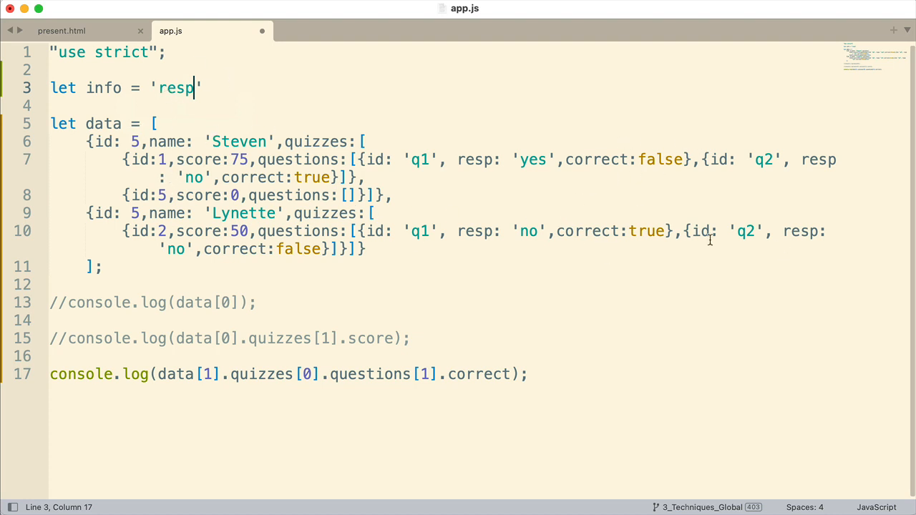
mouse_move(470, 374)
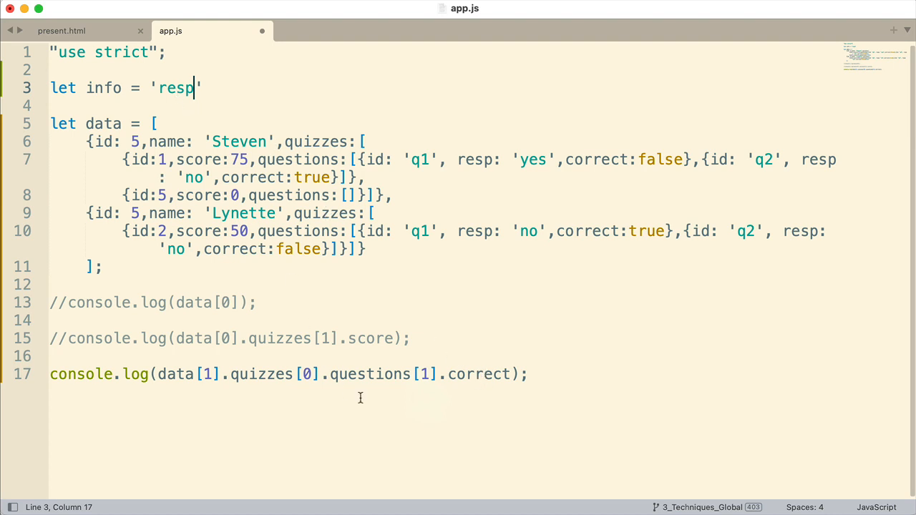
Step: Select the whole correct-value log statement on line 17
left_click_drag(49, 375, 404, 375)
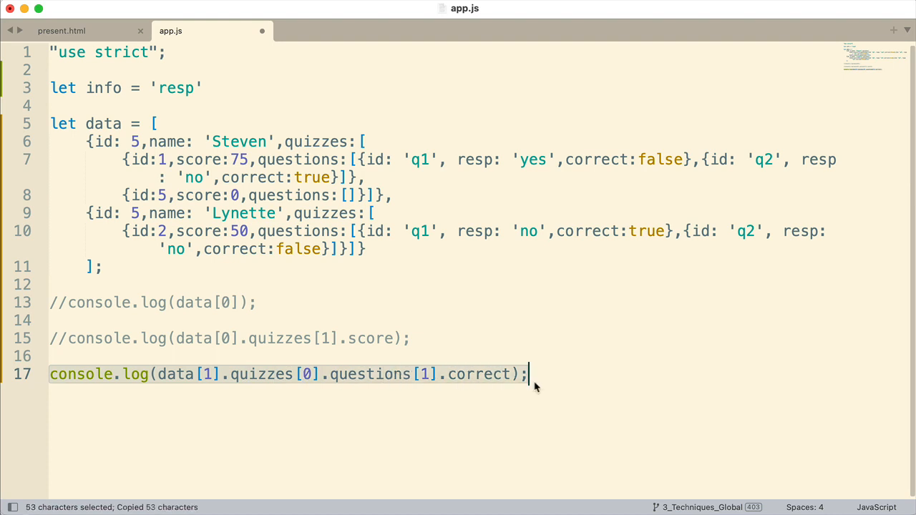
Step: Paste a copy of the log, comment the original, and start an example obj.resp line
key("Enter")
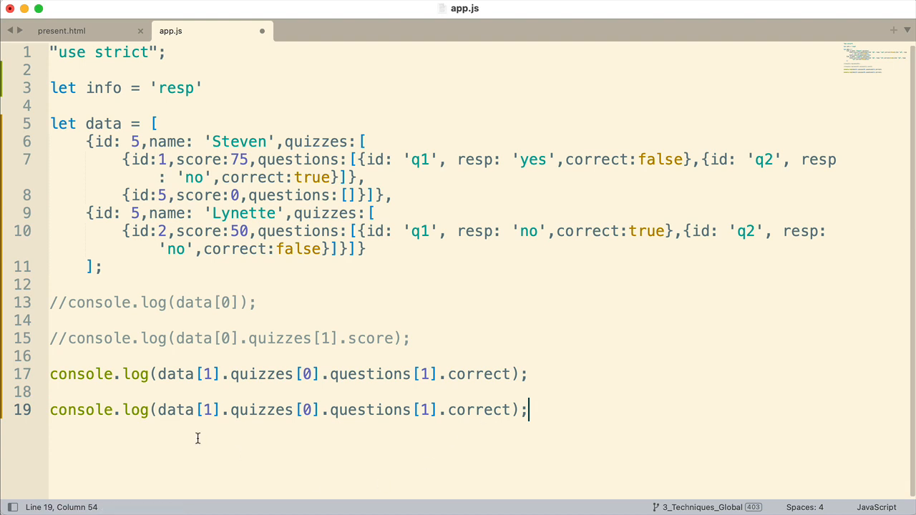
left_click(50, 372)
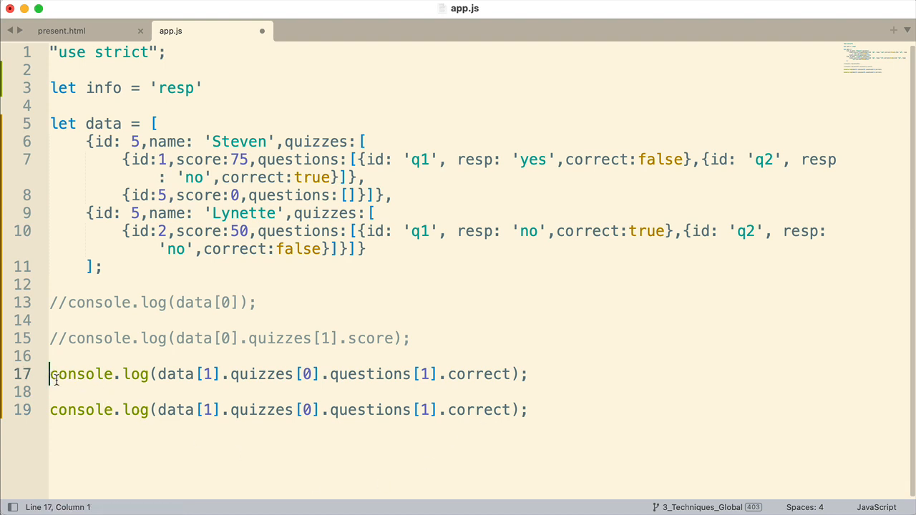
type("//")
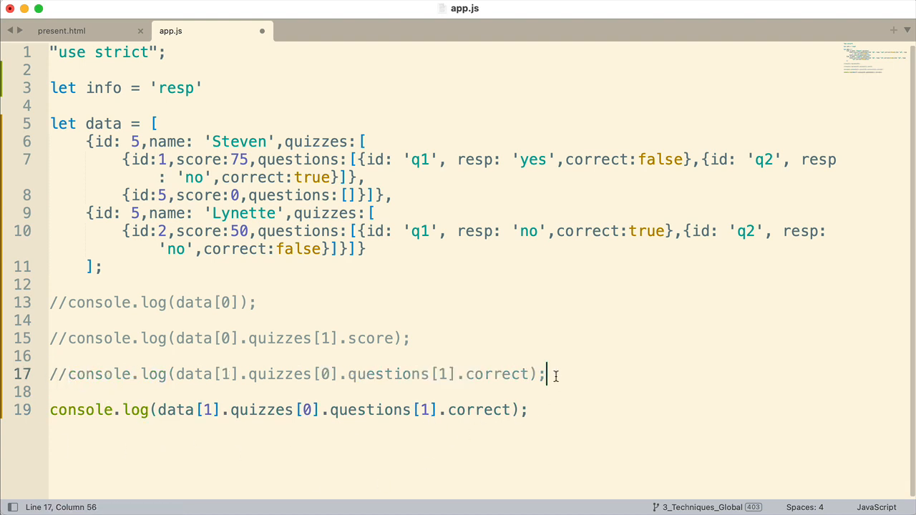
key("Enter")
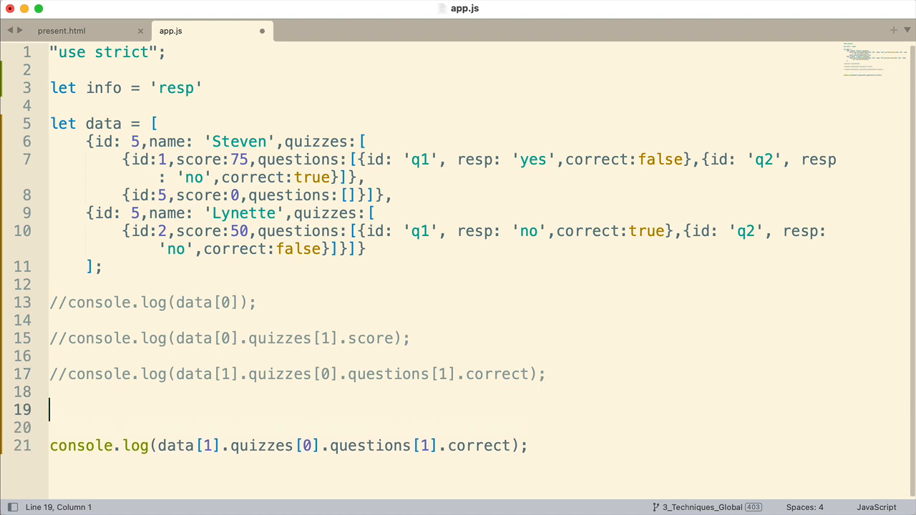
type("obj")
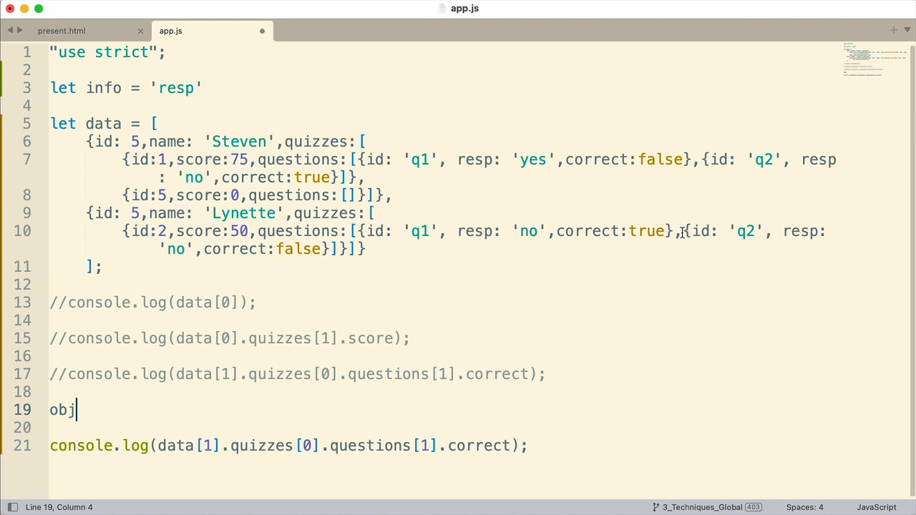
left_click_drag(685, 230, 329, 249)
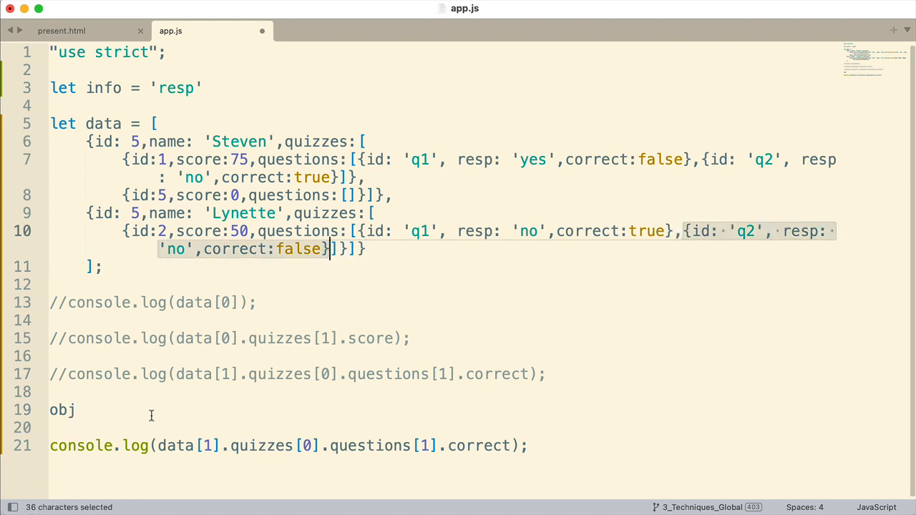
mouse_move(171, 424)
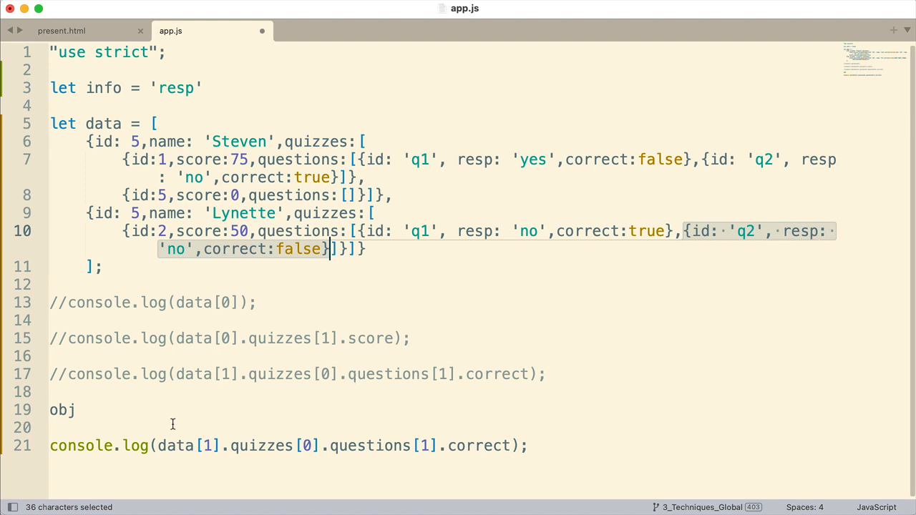
type(".r")
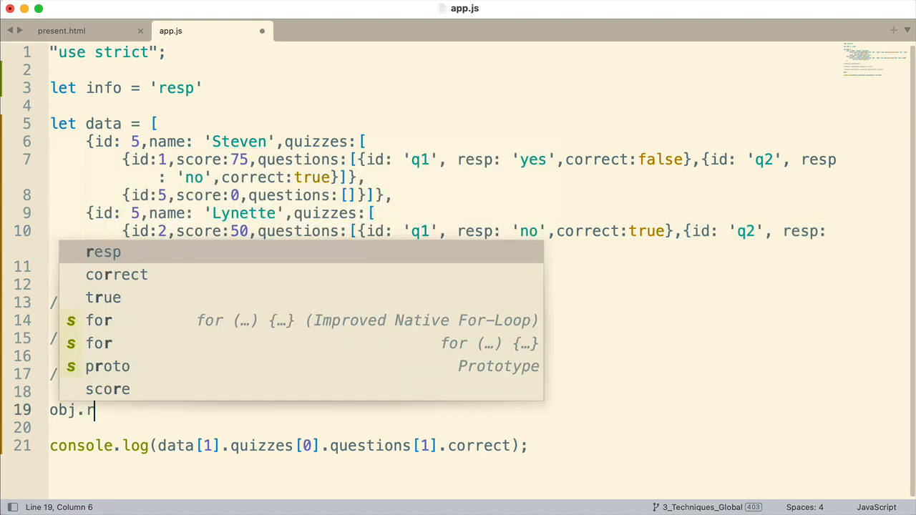
type("esp")
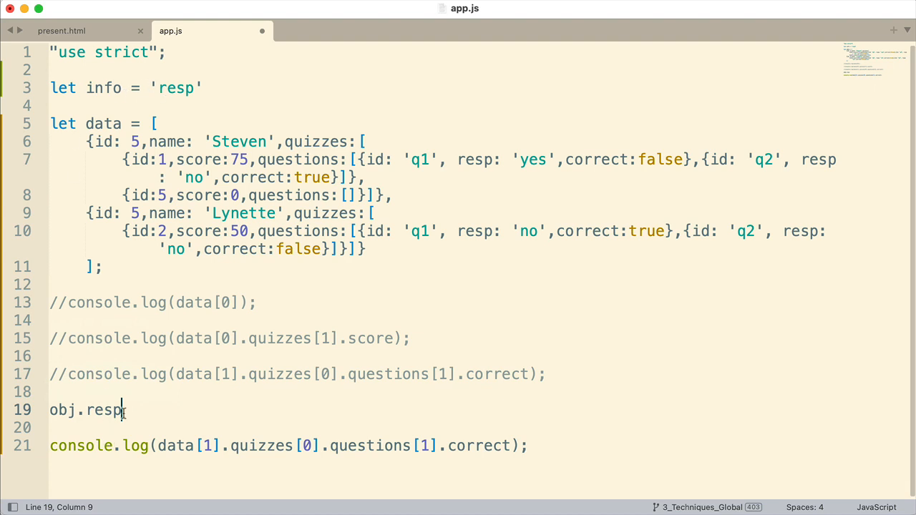
Step: Rewrite the example as obj[info]; and select that line for removal
key("Backspace")
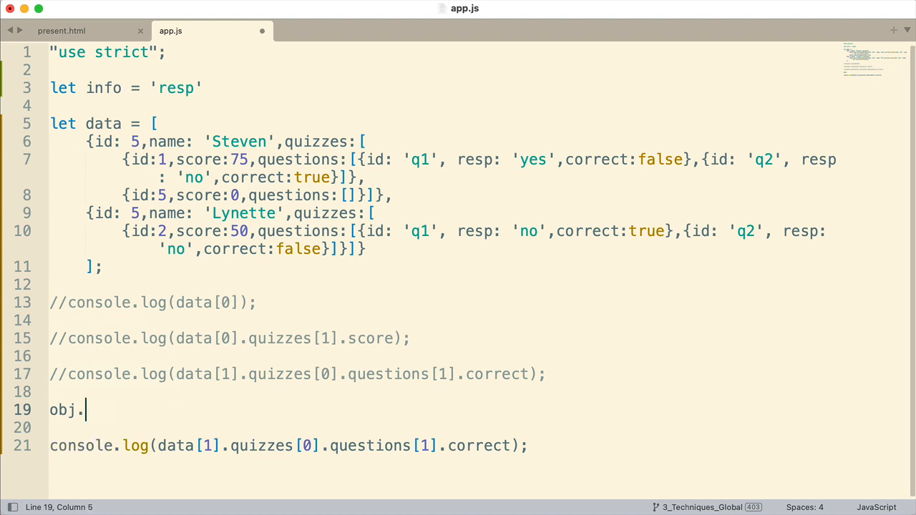
type("[]")
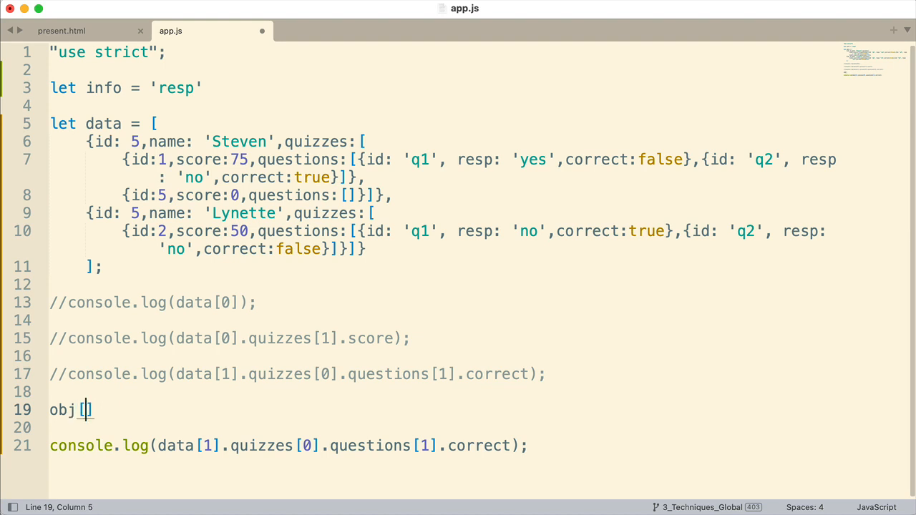
type("i")
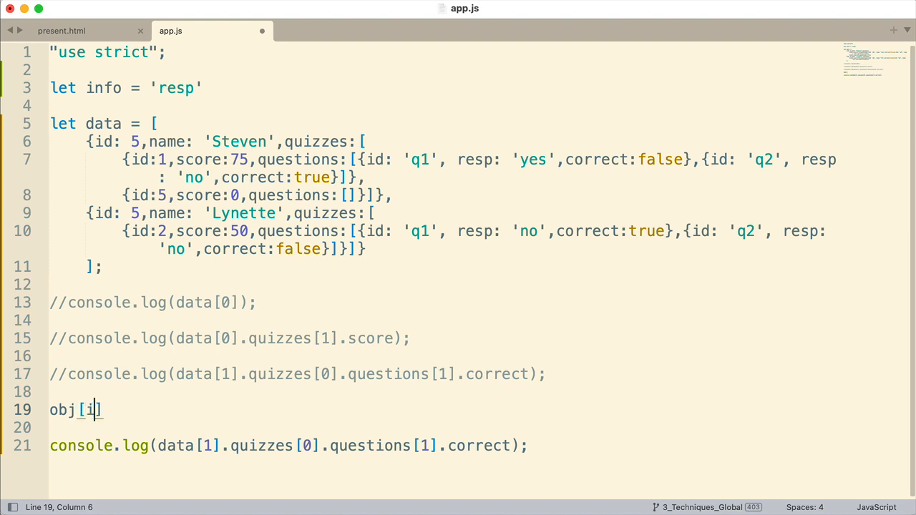
type("nfo")
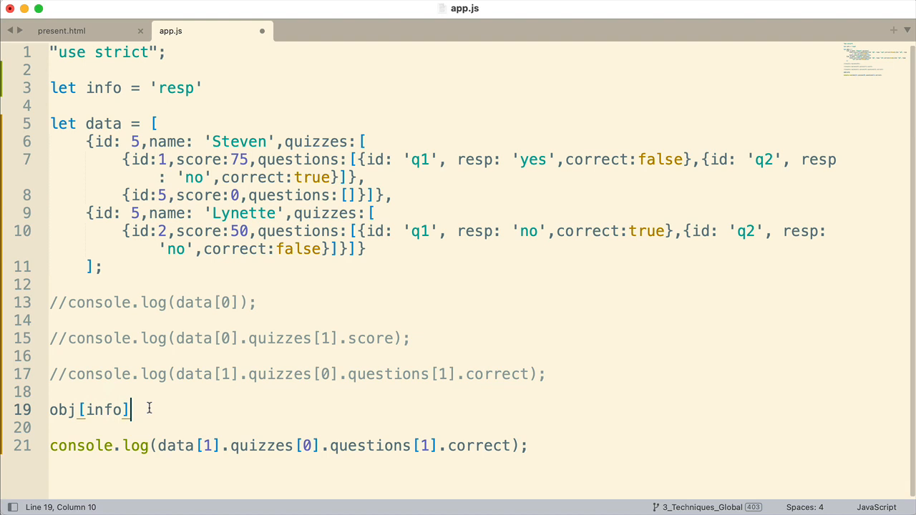
type(";")
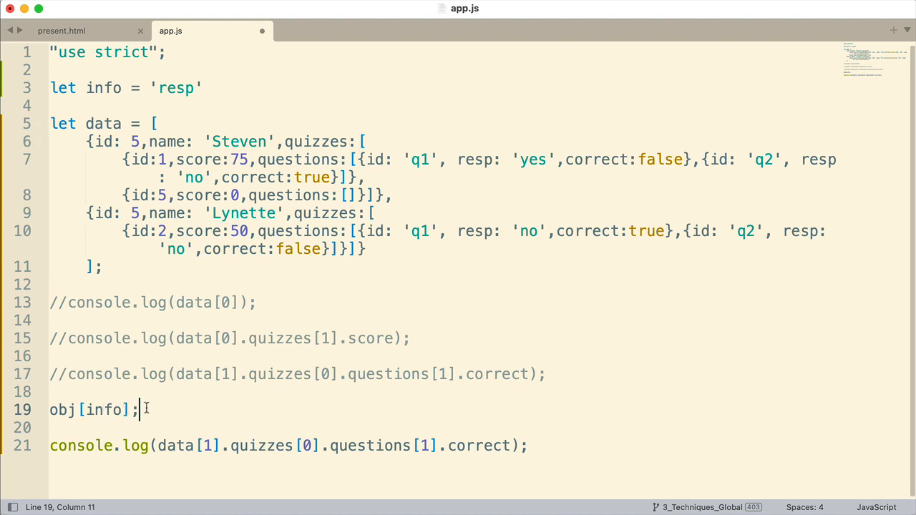
left_click_drag(143, 409, 49, 392)
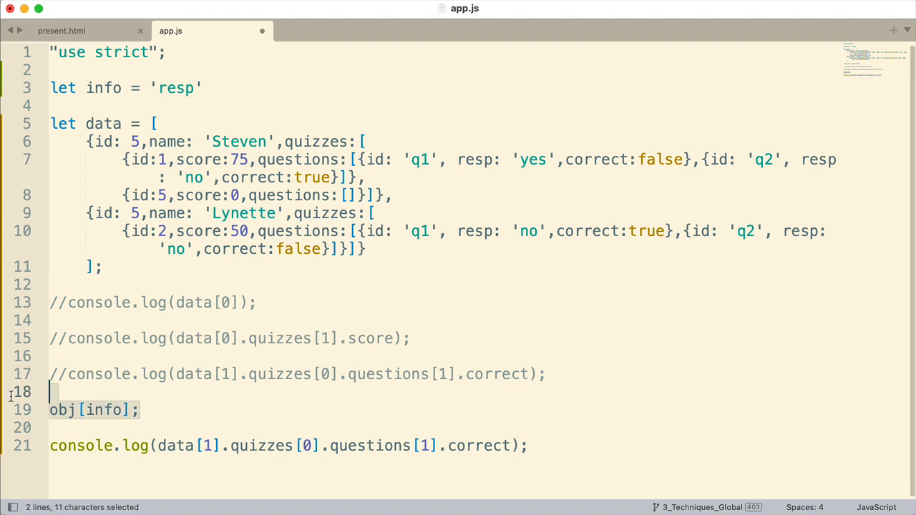
mouse_move(37, 398)
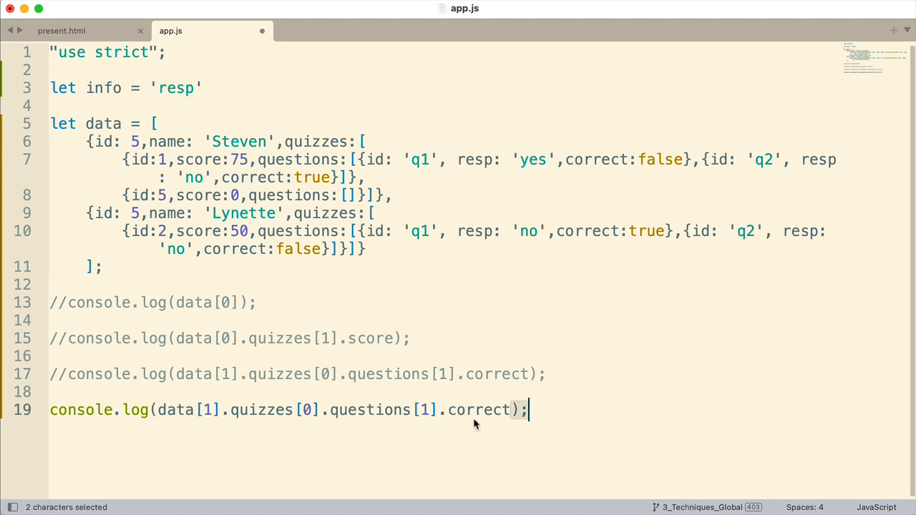
Step: Replace .correct with [info] so the log ends questions[1][info], then save
key("Backspace")
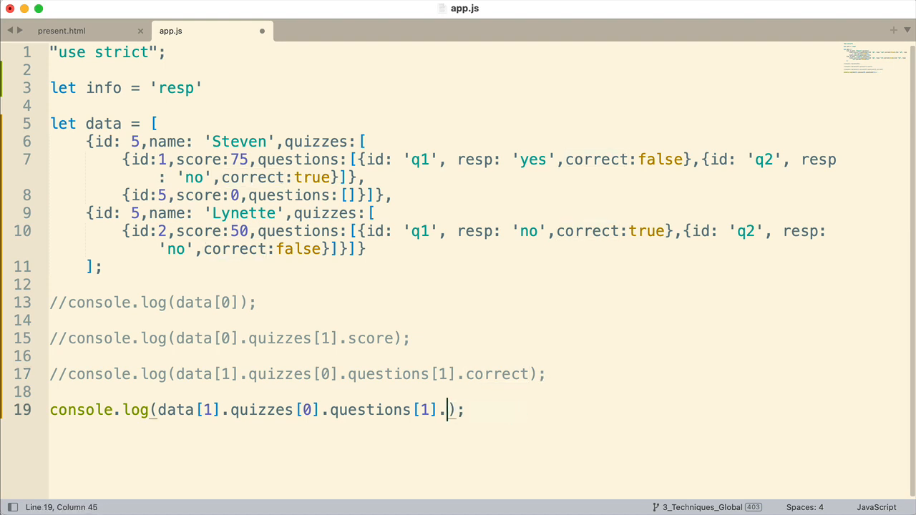
type("[")
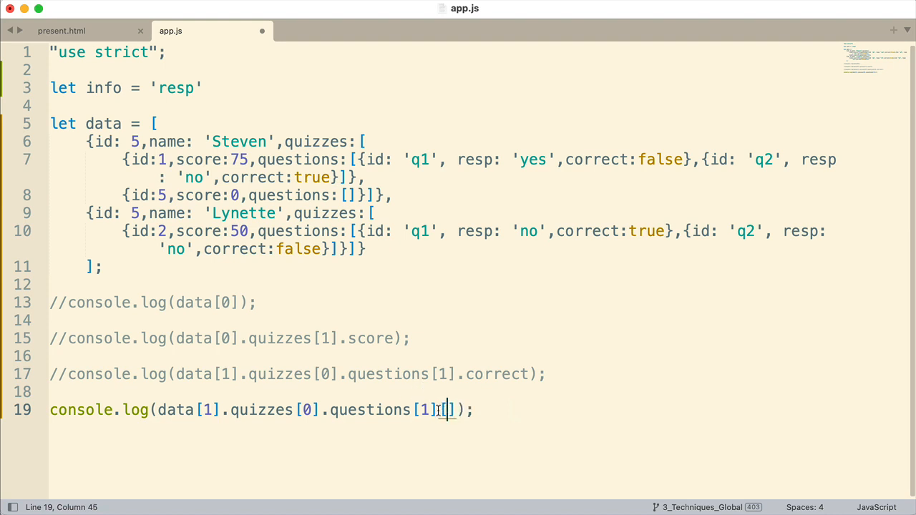
type("i")
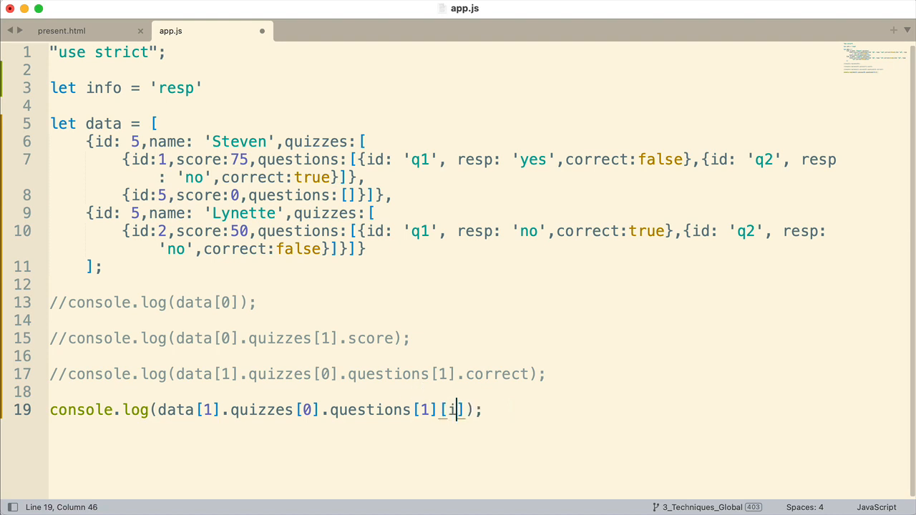
type("nfo")
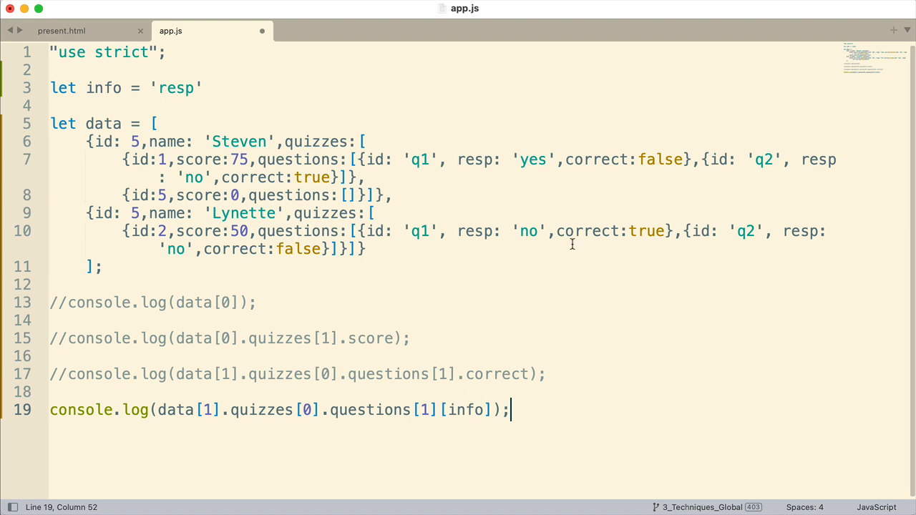
mouse_move(682, 268)
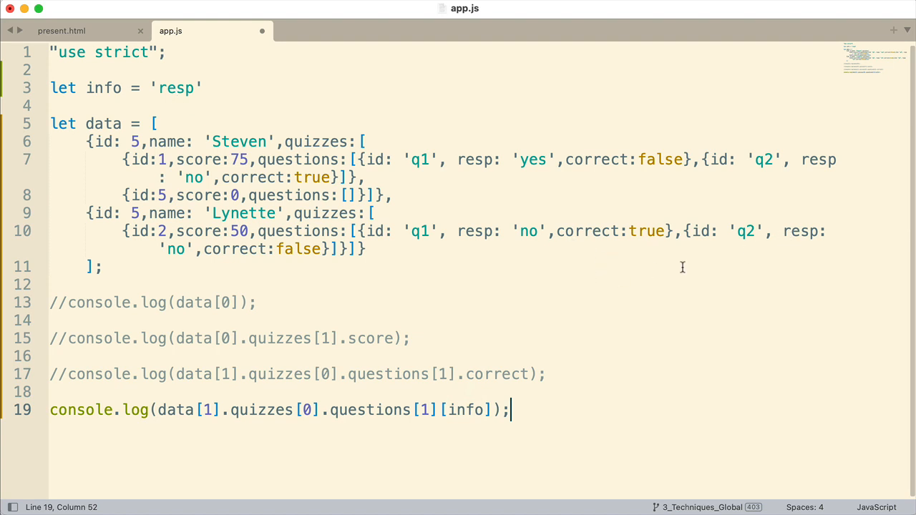
mouse_move(498, 318)
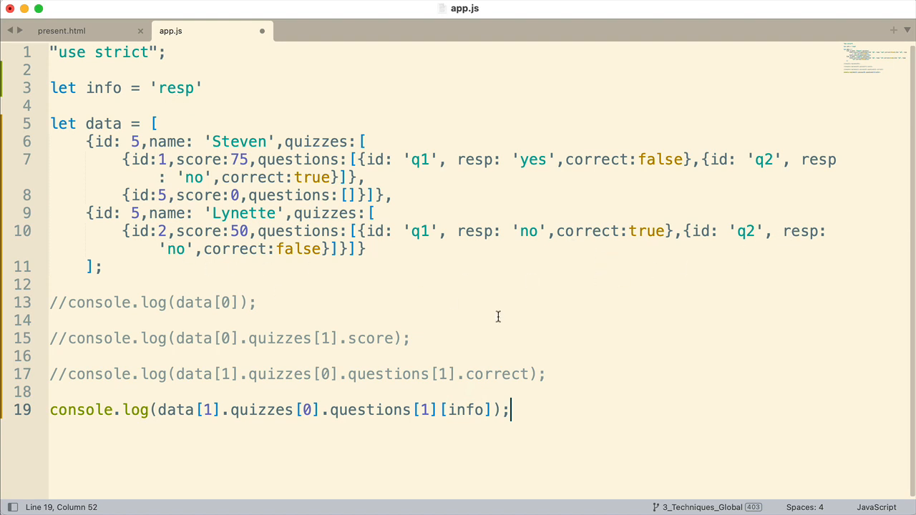
key("cmd+s")
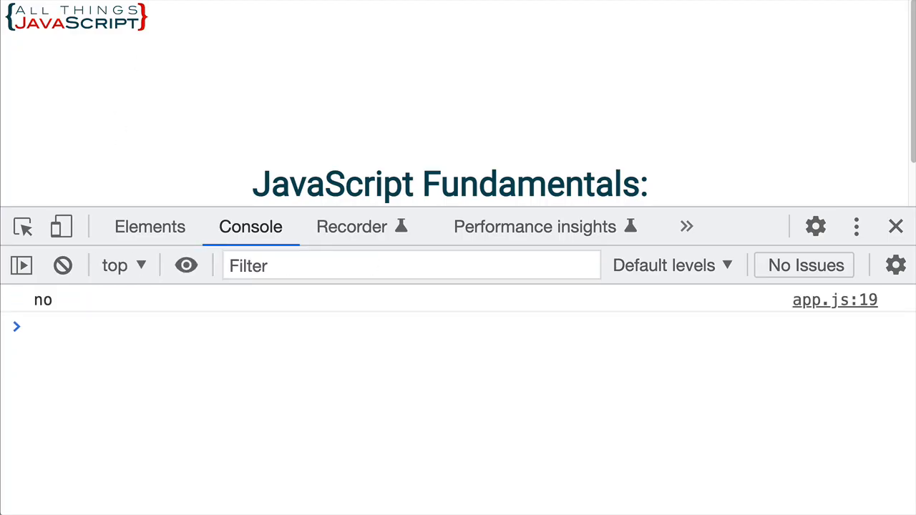
mouse_move(51, 306)
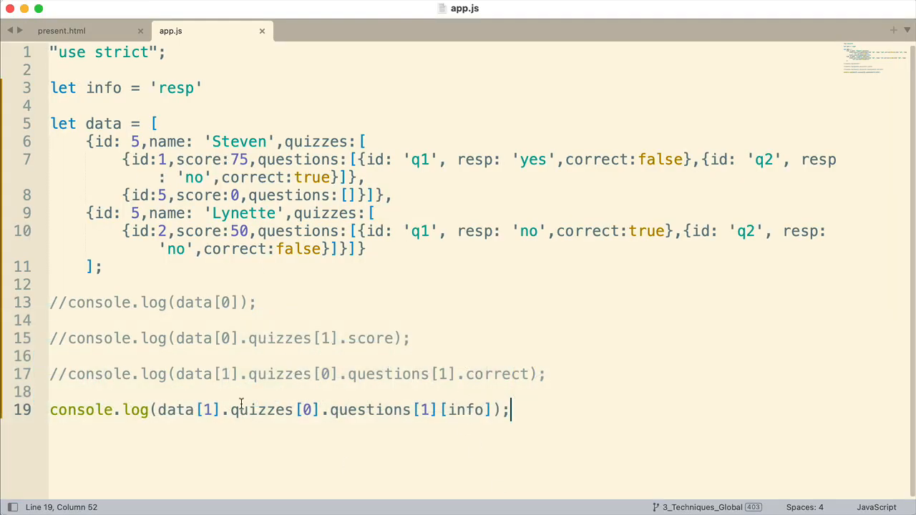
mouse_move(355, 409)
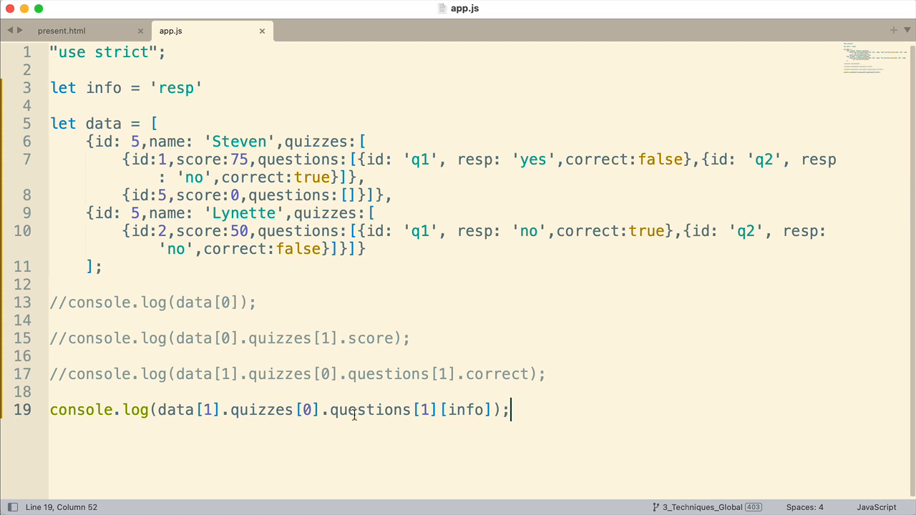
mouse_move(236, 443)
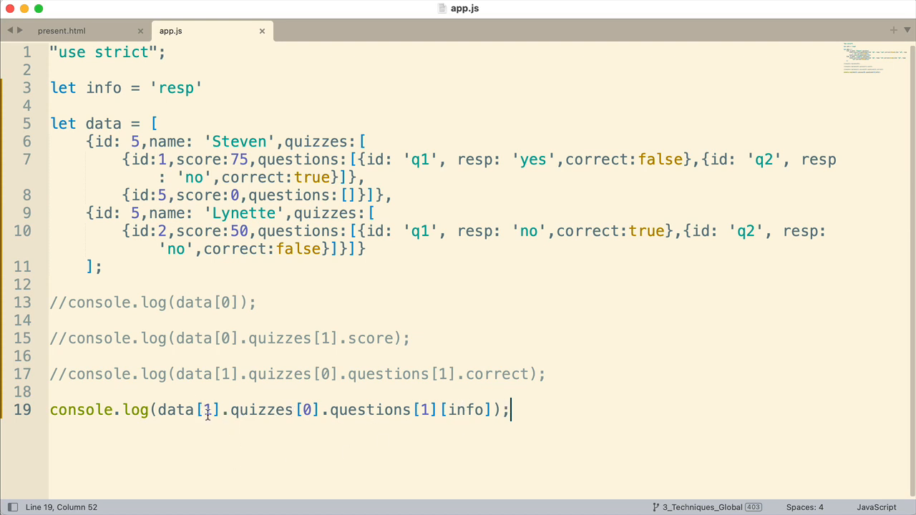
mouse_move(205, 426)
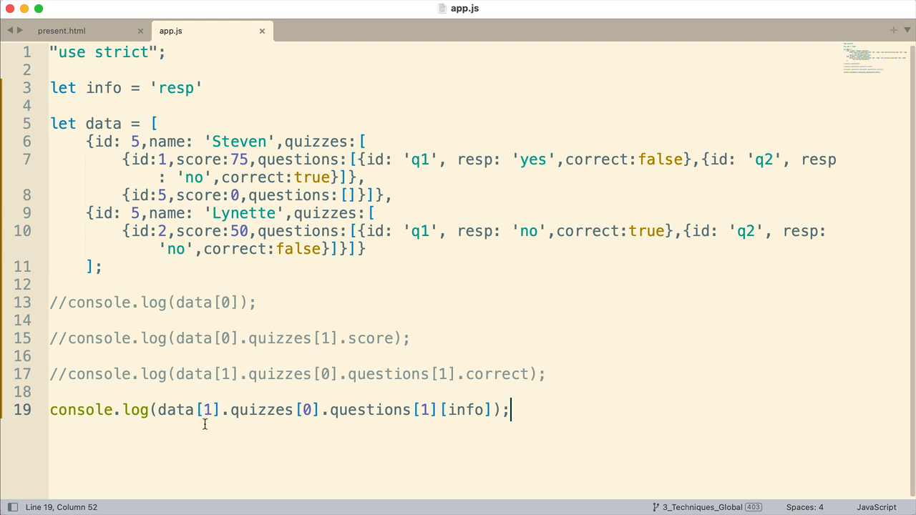
mouse_move(232, 212)
type("let n")
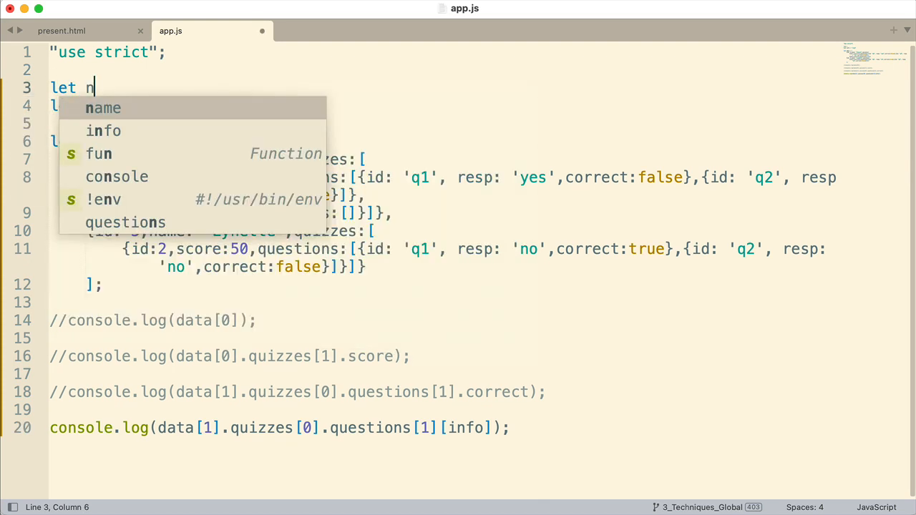
Step: Declare let num = 1; and use num as the data index in the log
type("um =")
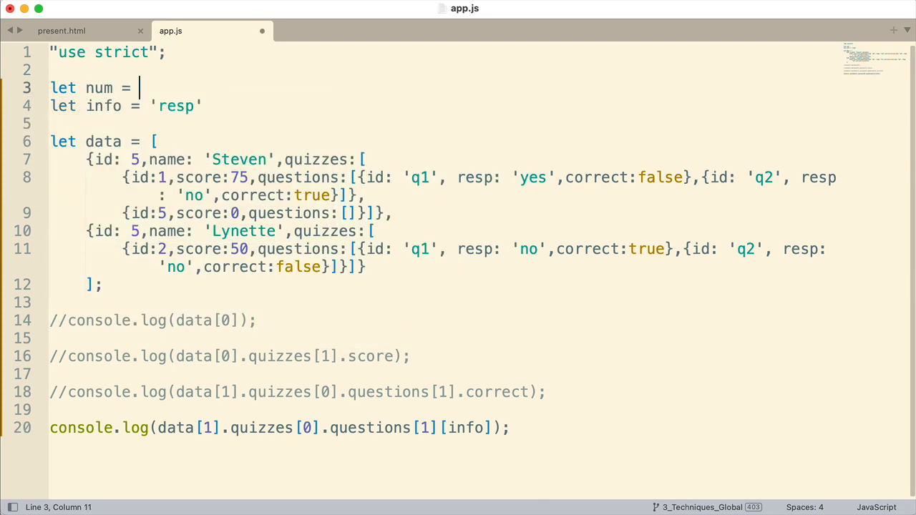
type("1;")
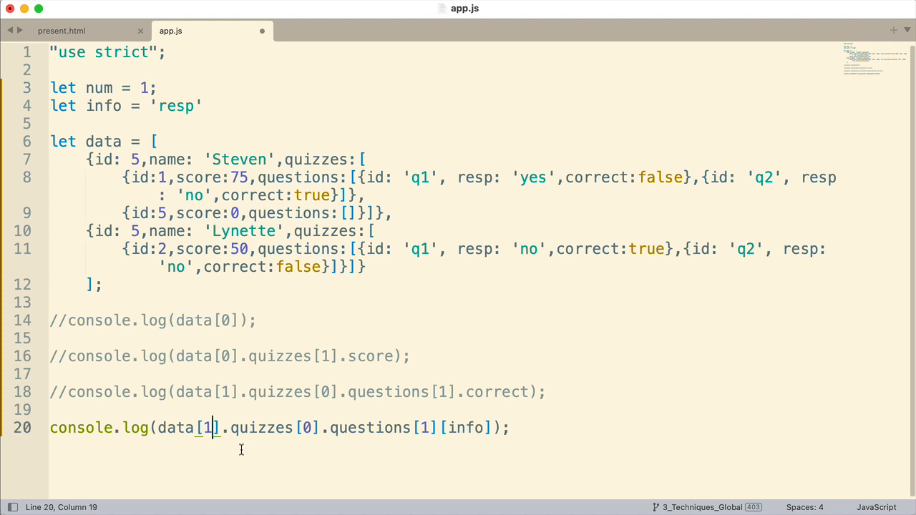
type("num")
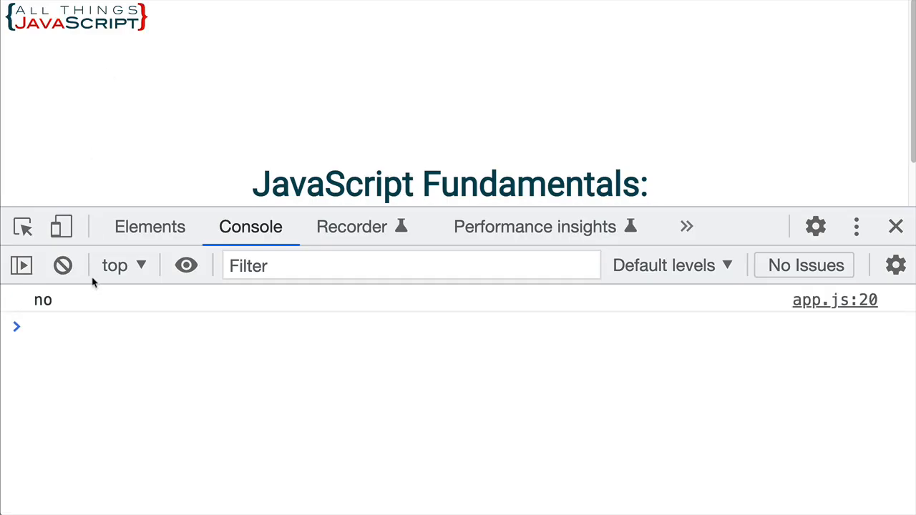
mouse_move(161, 366)
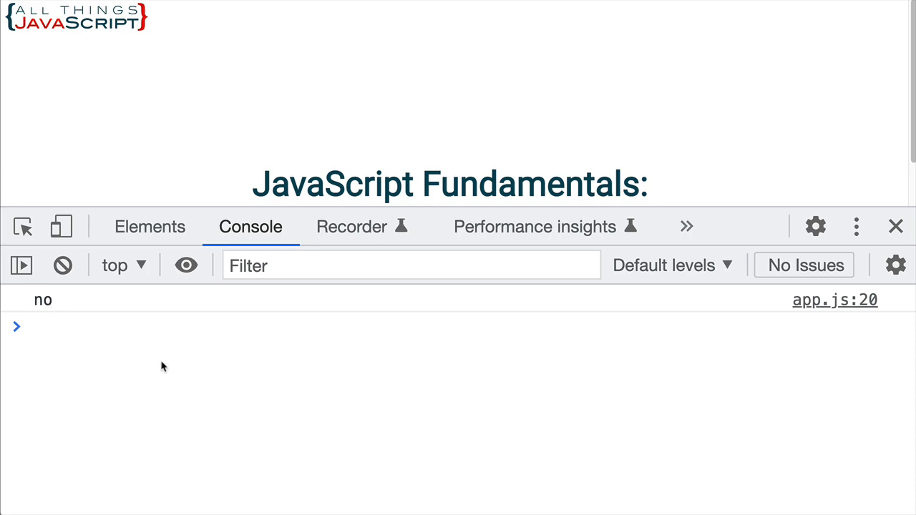